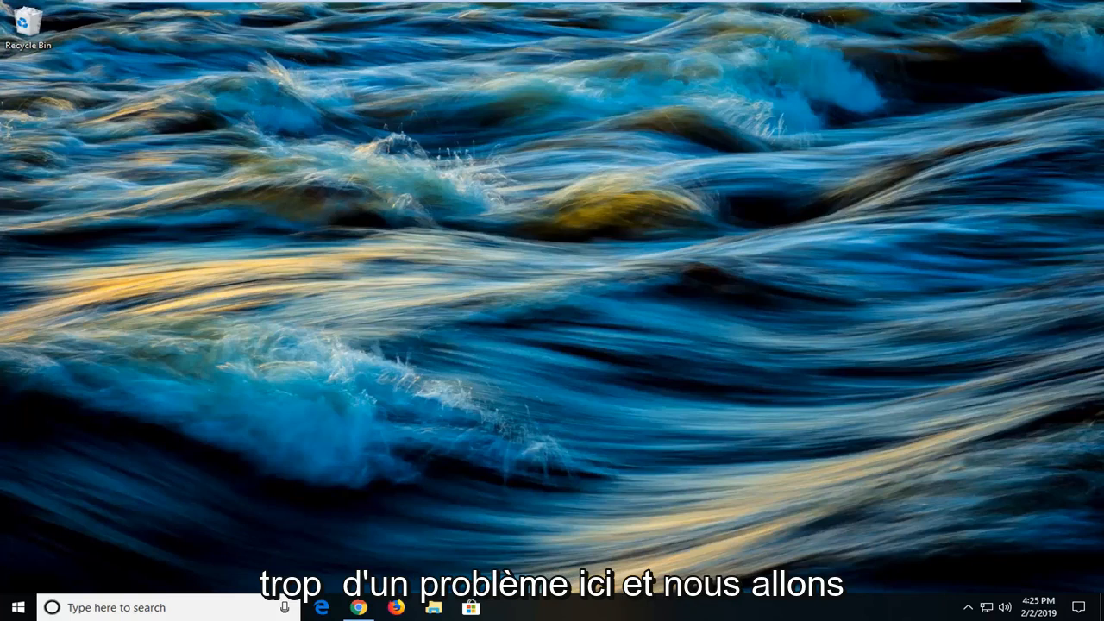
mouse_move(849, 556)
type("s")
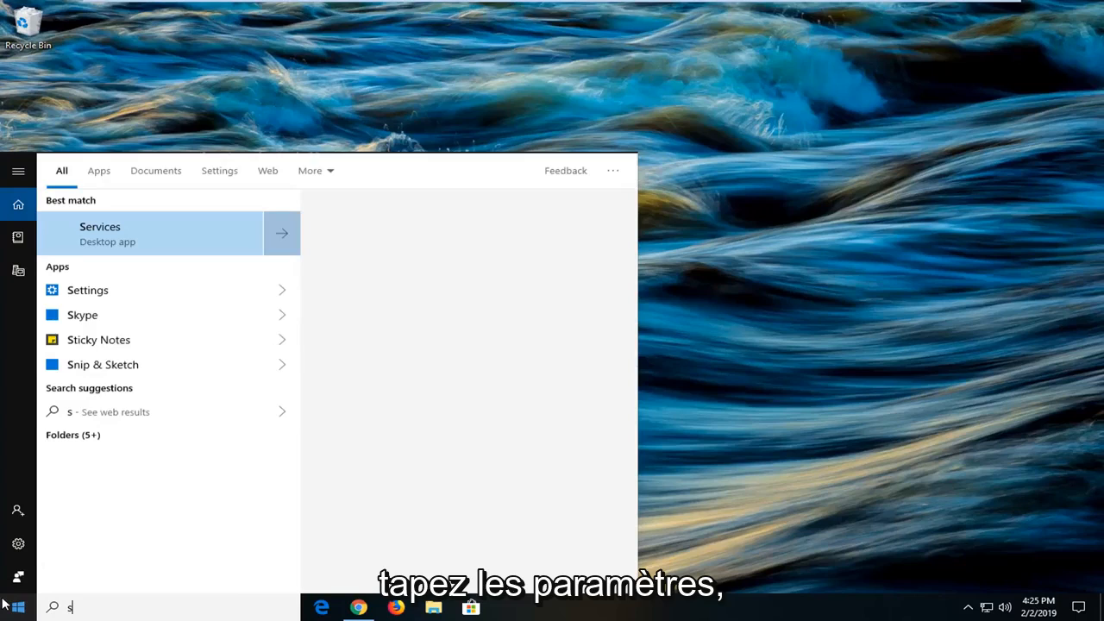
Search the Start menu for 'troubleshoot settings'.
type("ettings")
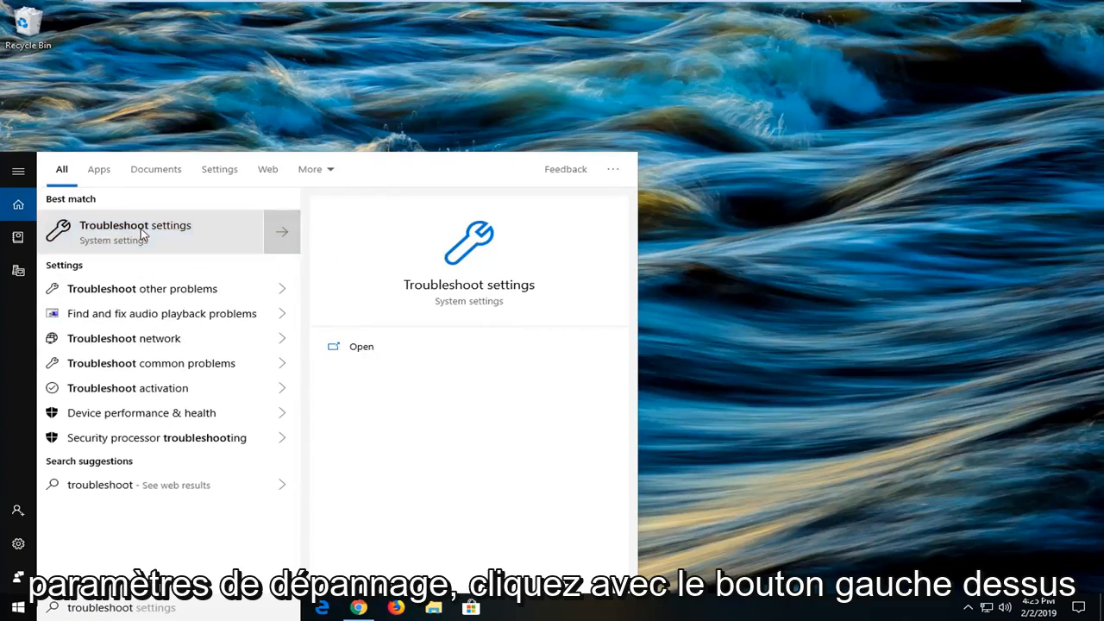
Run the Windows Update troubleshooter from the Troubleshoot settings page.
left_click(135, 231)
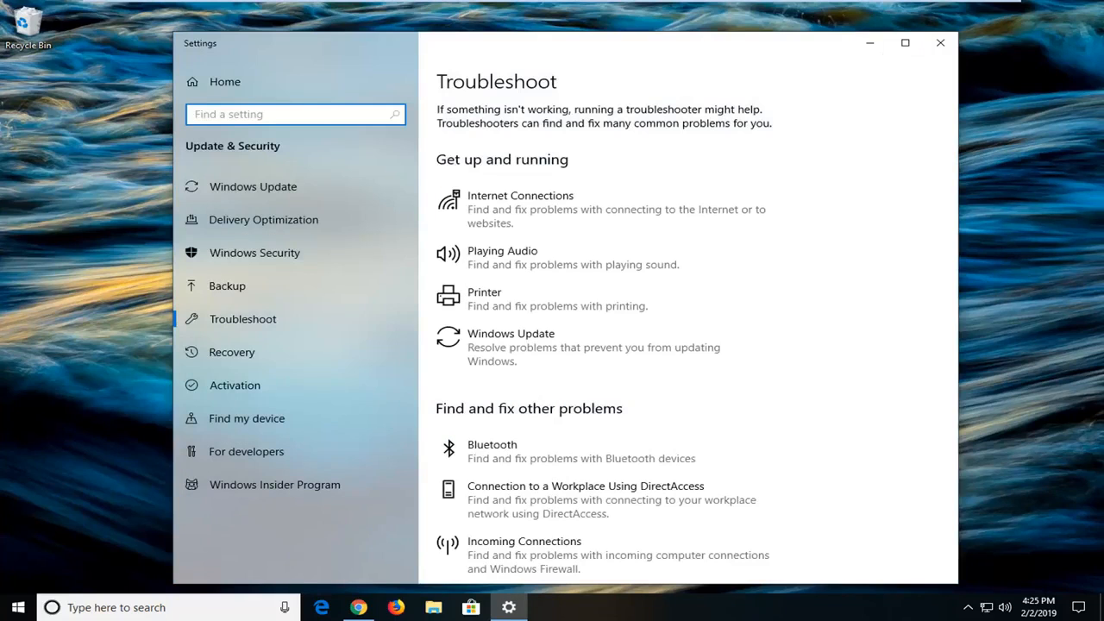
mouse_move(492, 347)
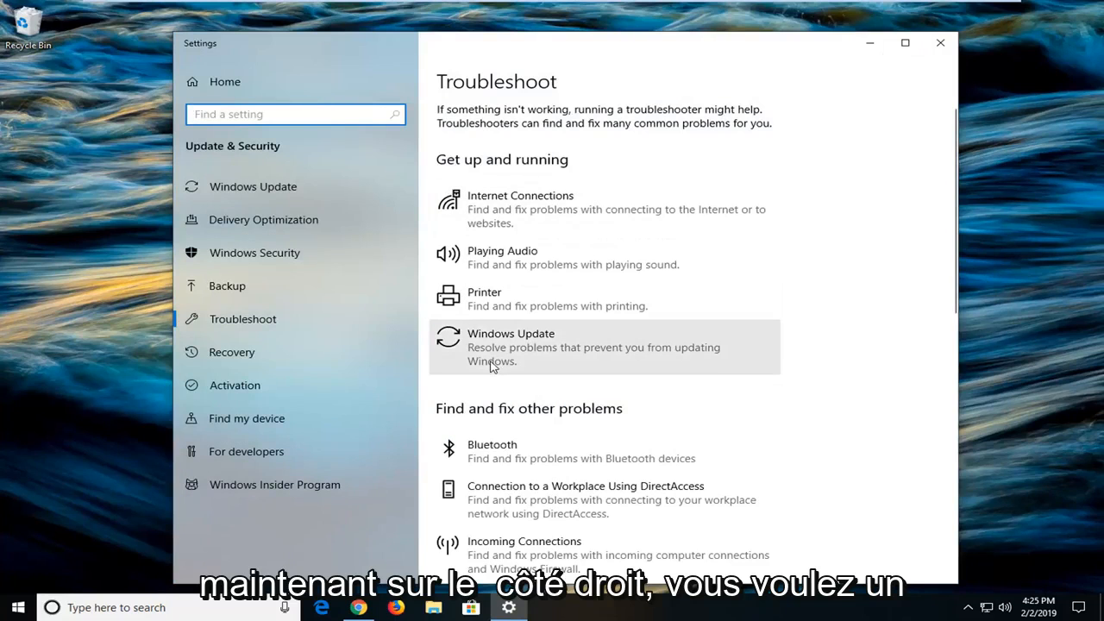
left_click(593, 347)
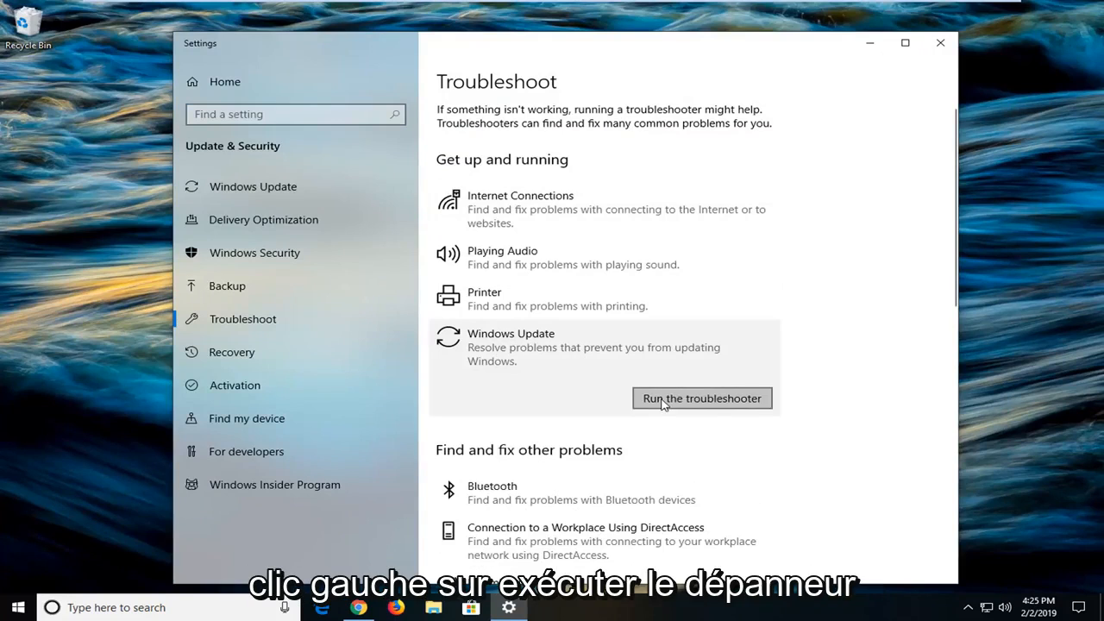
left_click(700, 397)
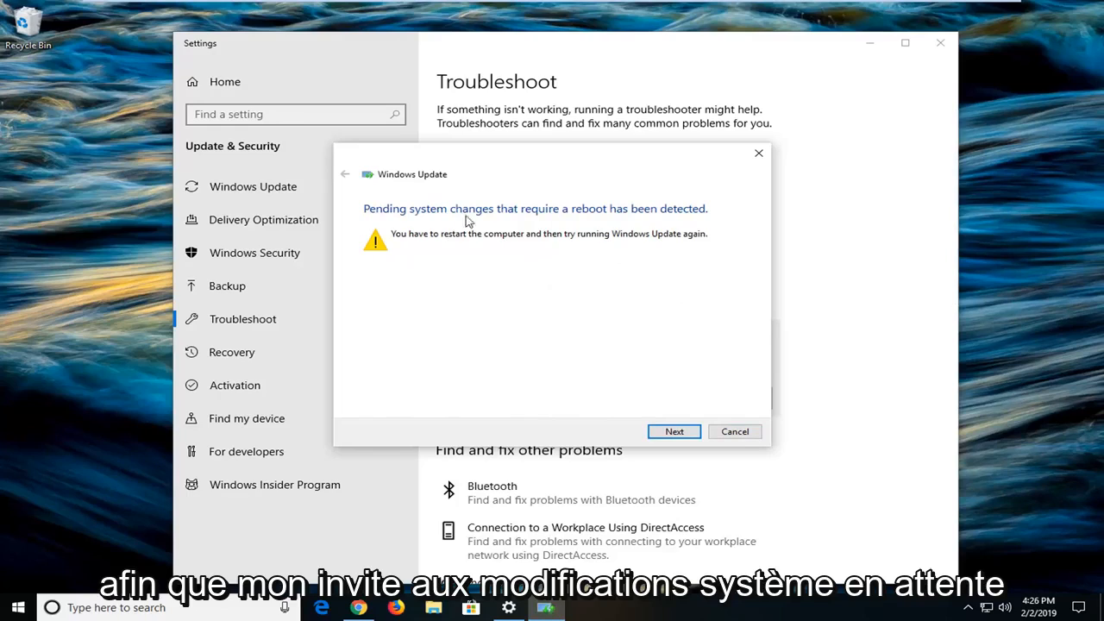
mouse_move(673, 227)
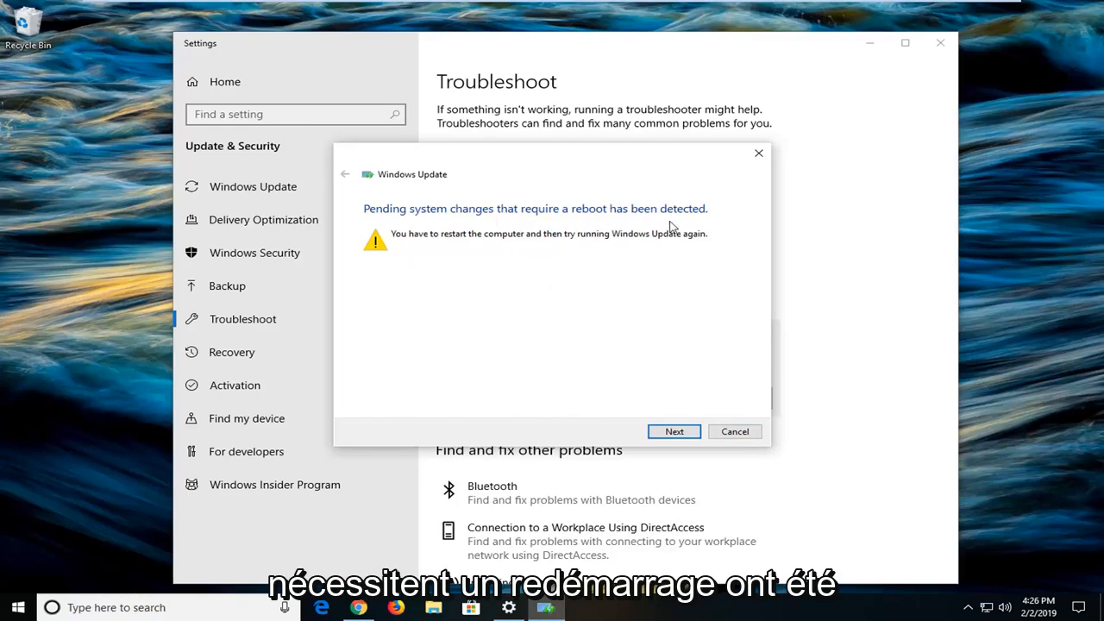
Continue past the pending reboot notice and close the finished troubleshooter.
left_click(674, 432)
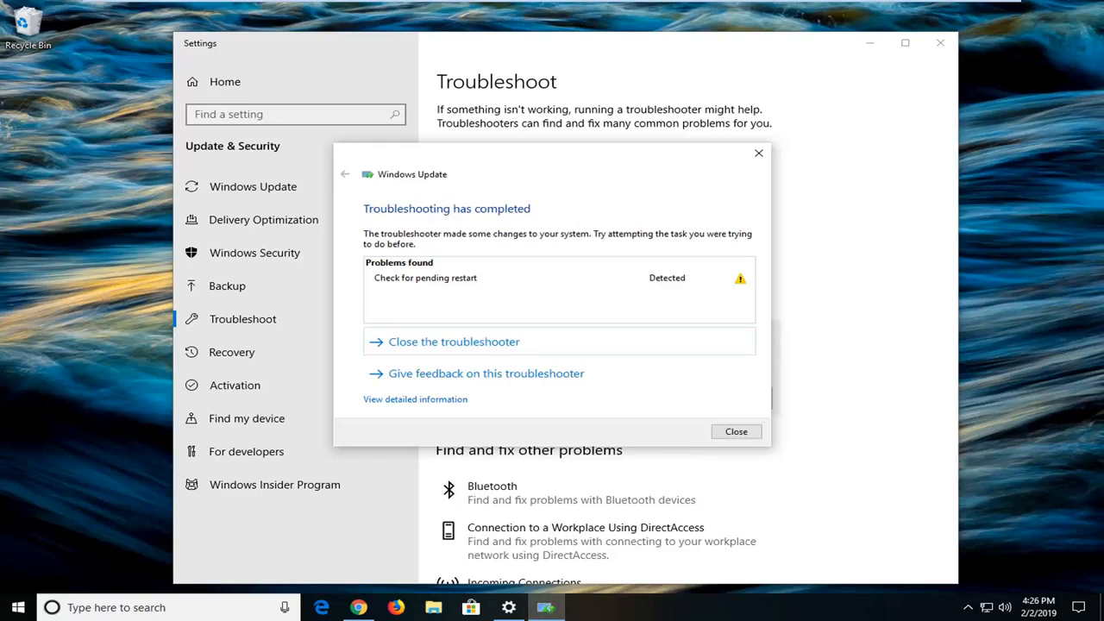
mouse_move(445, 310)
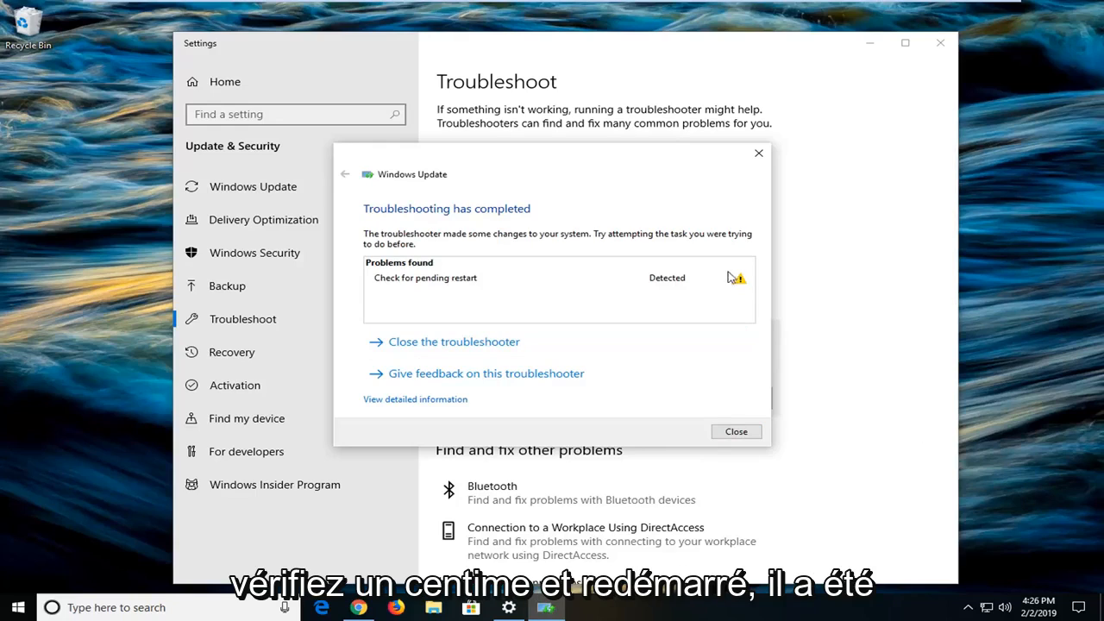
mouse_move(556, 326)
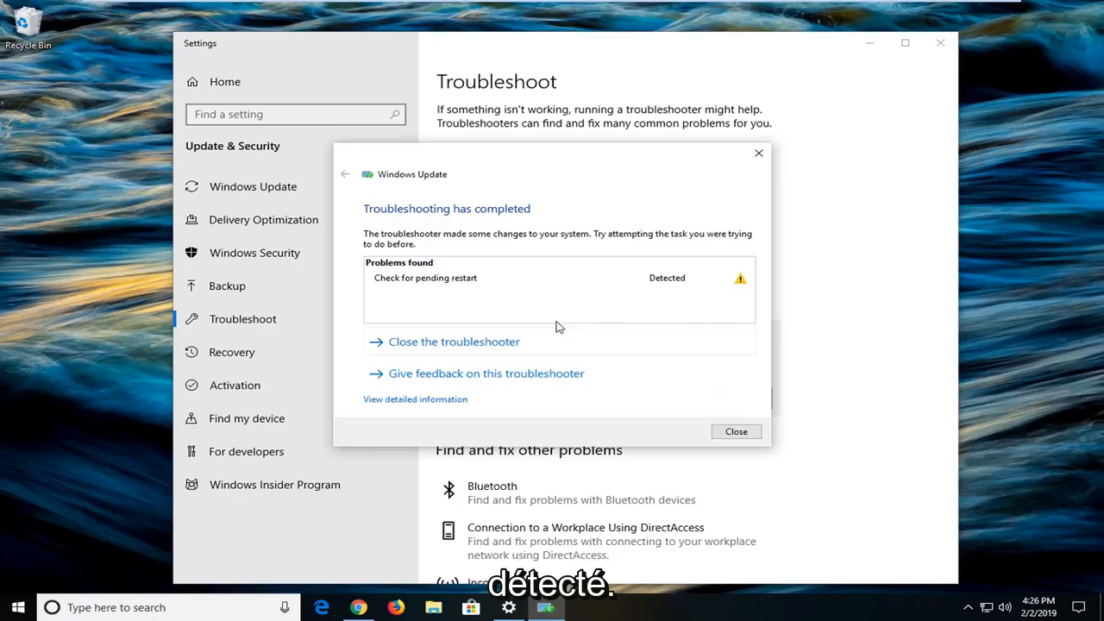
left_click(735, 431)
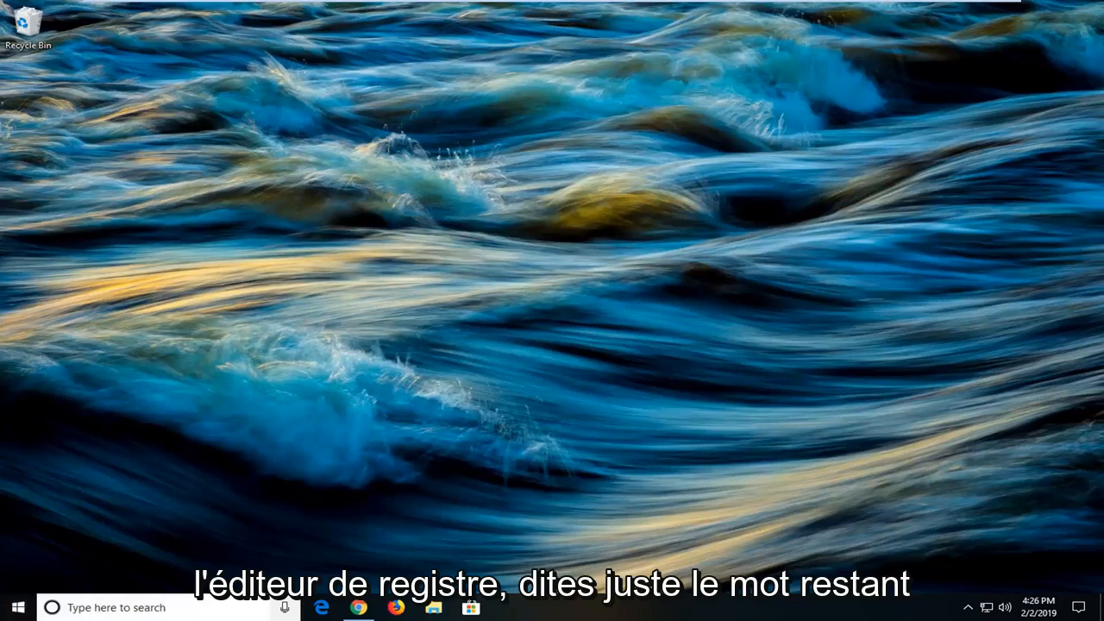
Launch Registry Editor as administrator from a Start search for 'regedit', approving UAC.
left_click(14, 607)
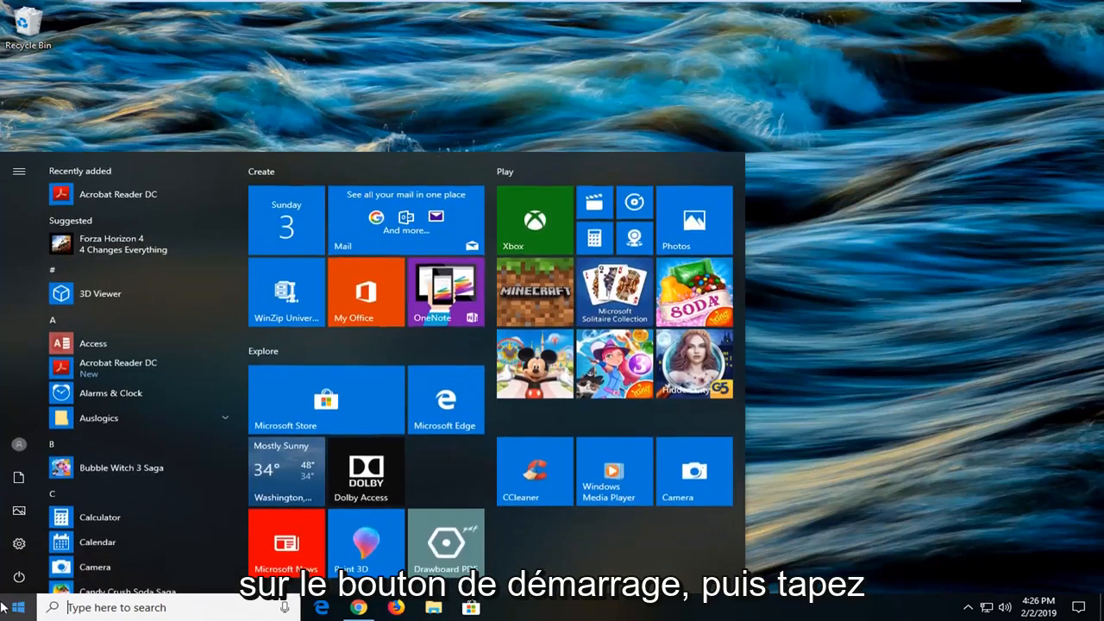
type("regedit")
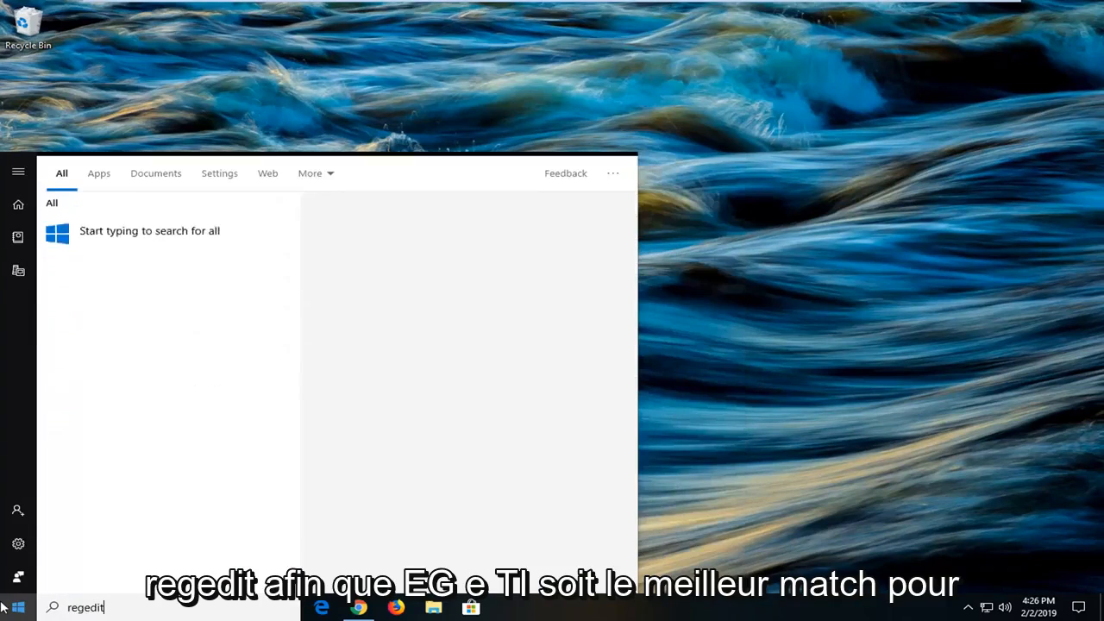
type("regedit")
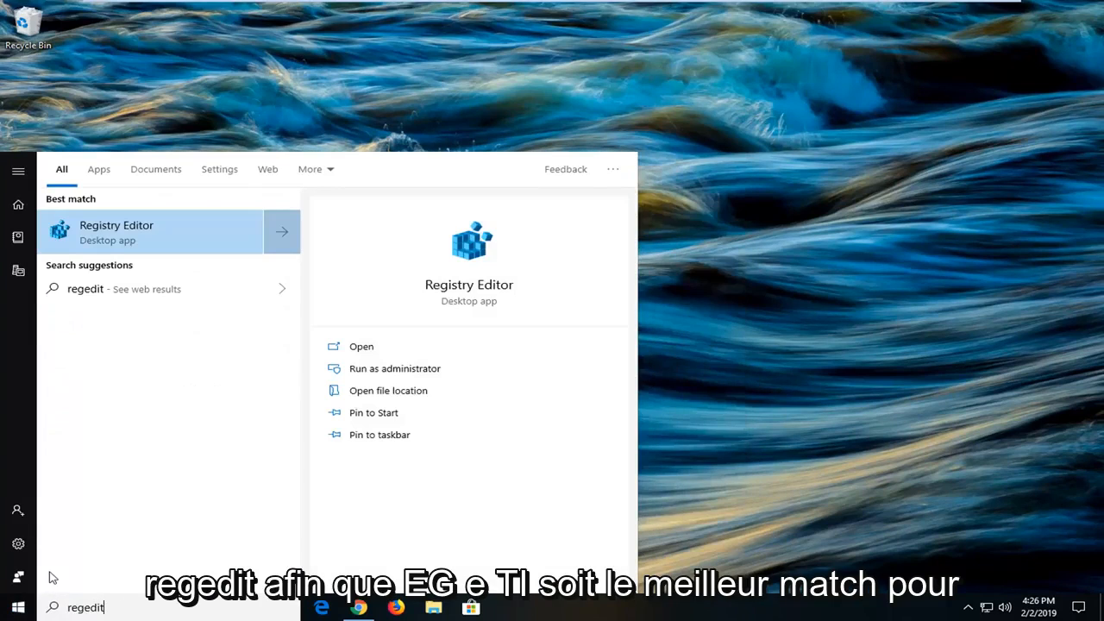
mouse_move(128, 288)
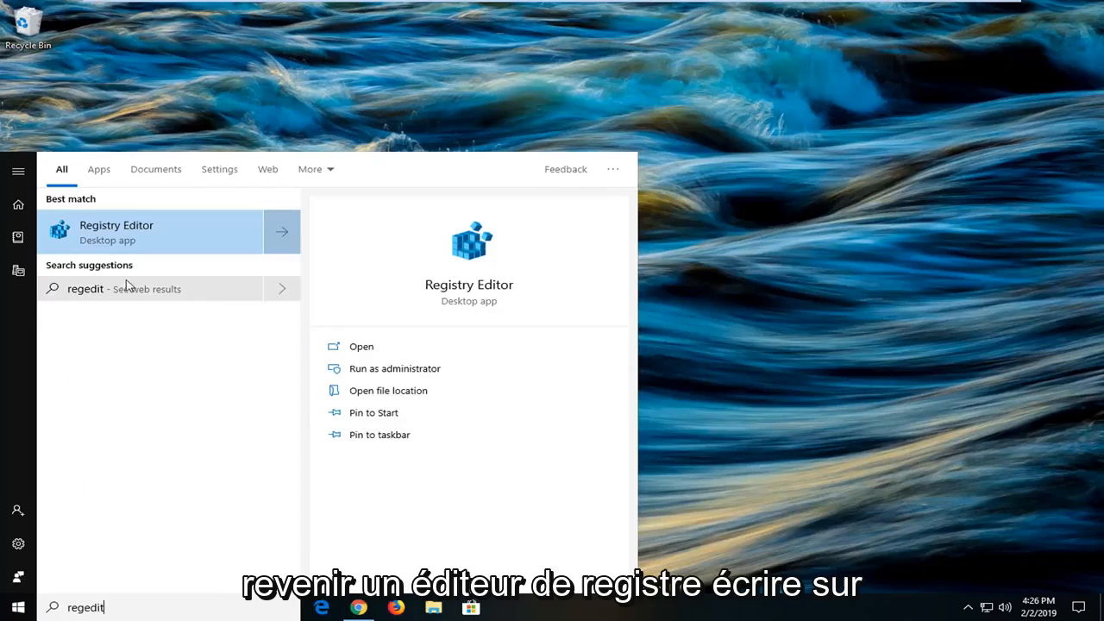
right_click(118, 232)
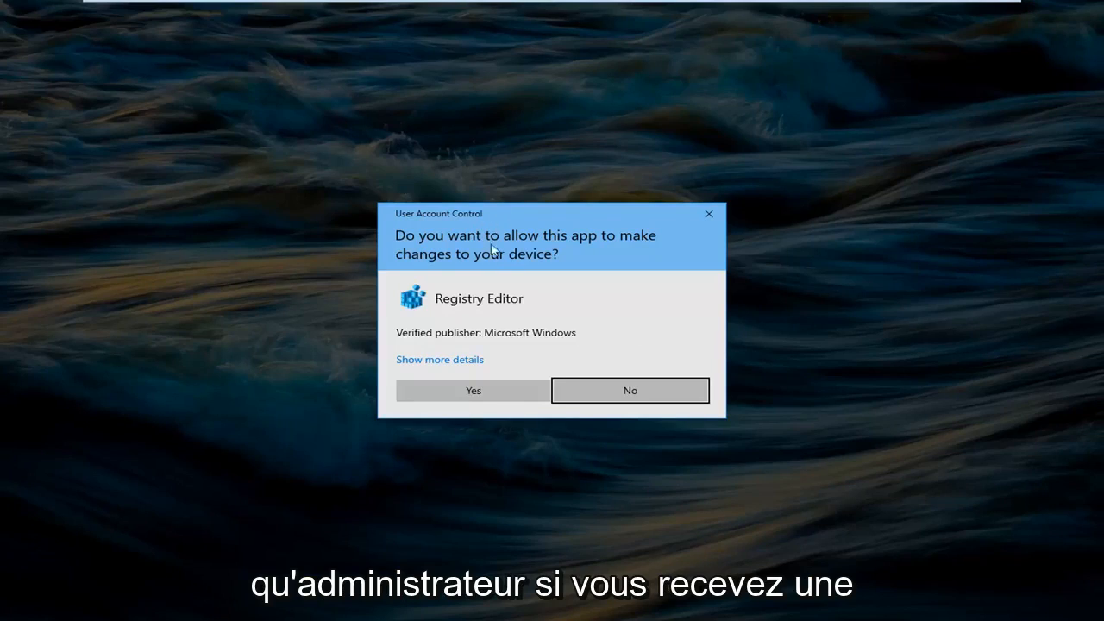
left_click(473, 390)
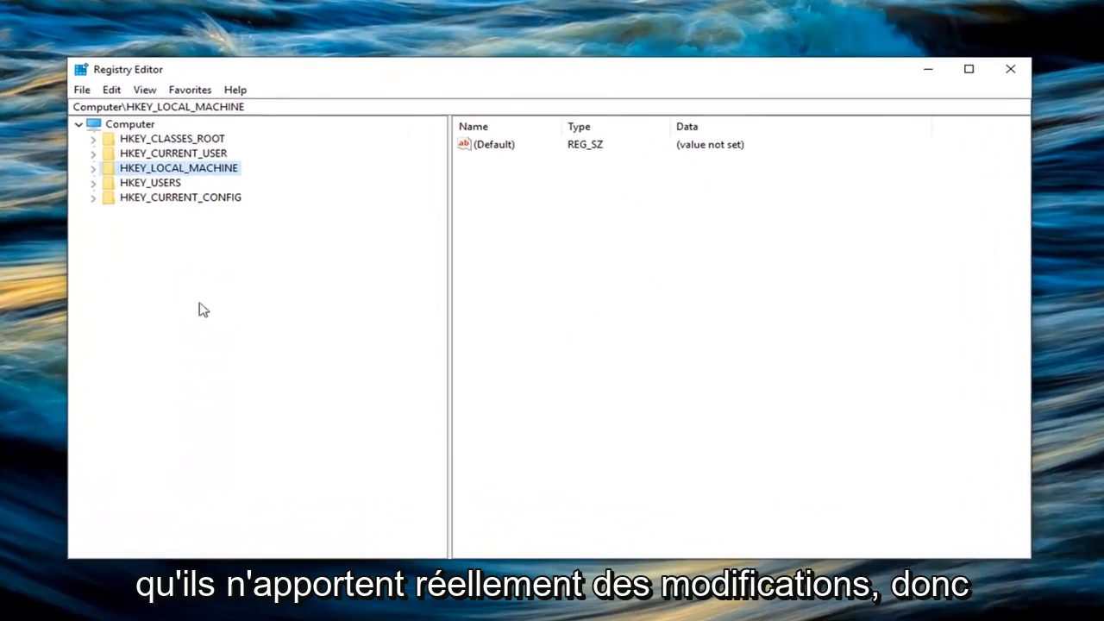
mouse_move(130, 146)
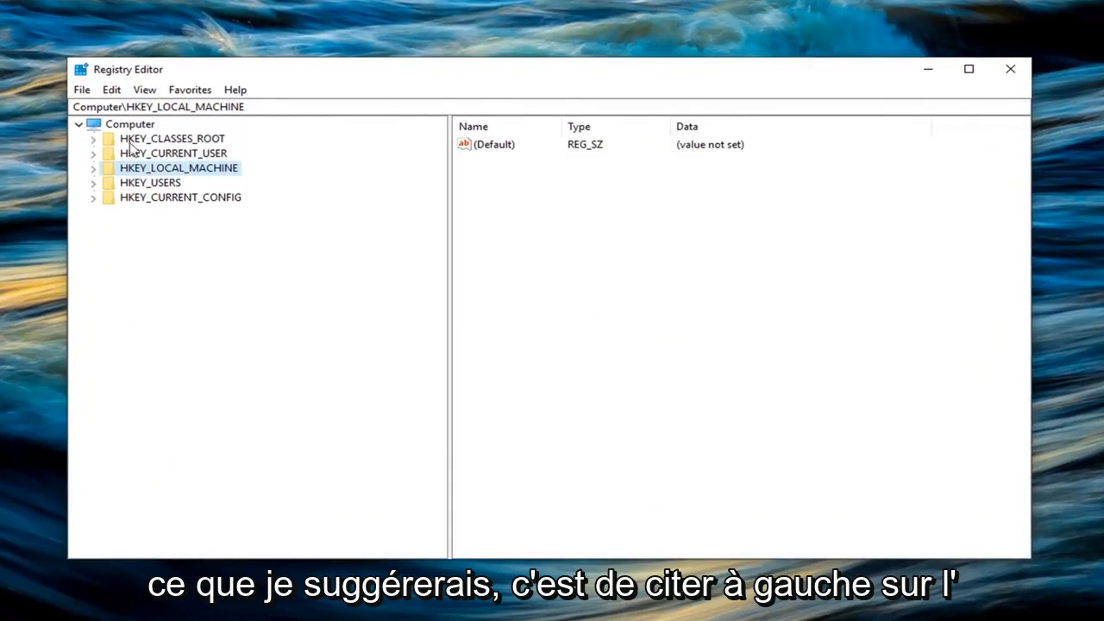
Export the whole Computer registry root to a registration file via File > Export.
left_click(129, 125)
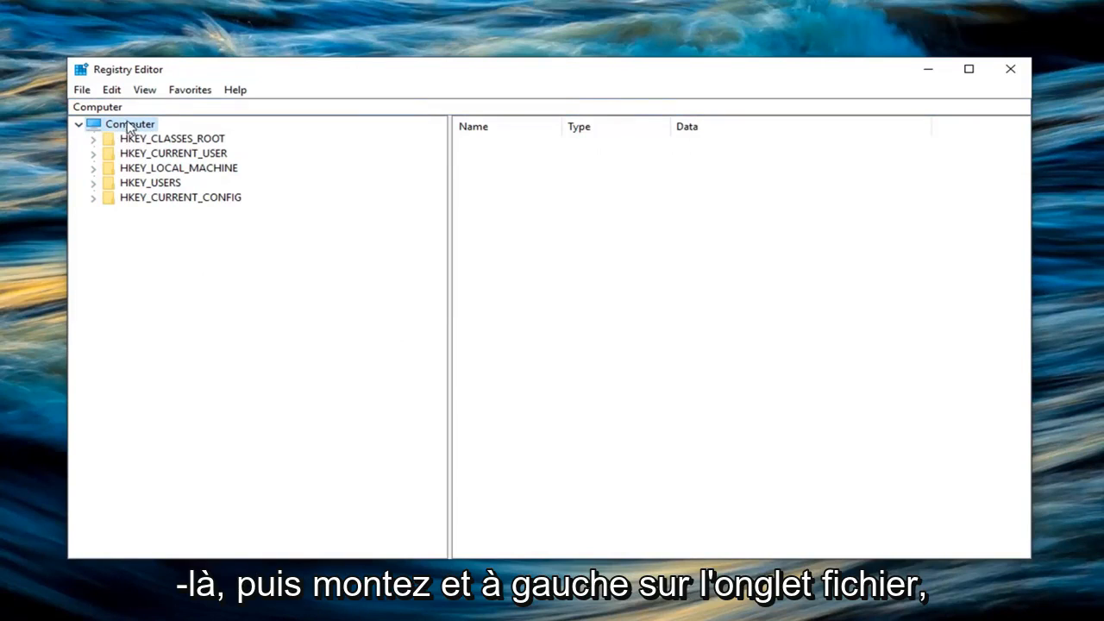
left_click(81, 90)
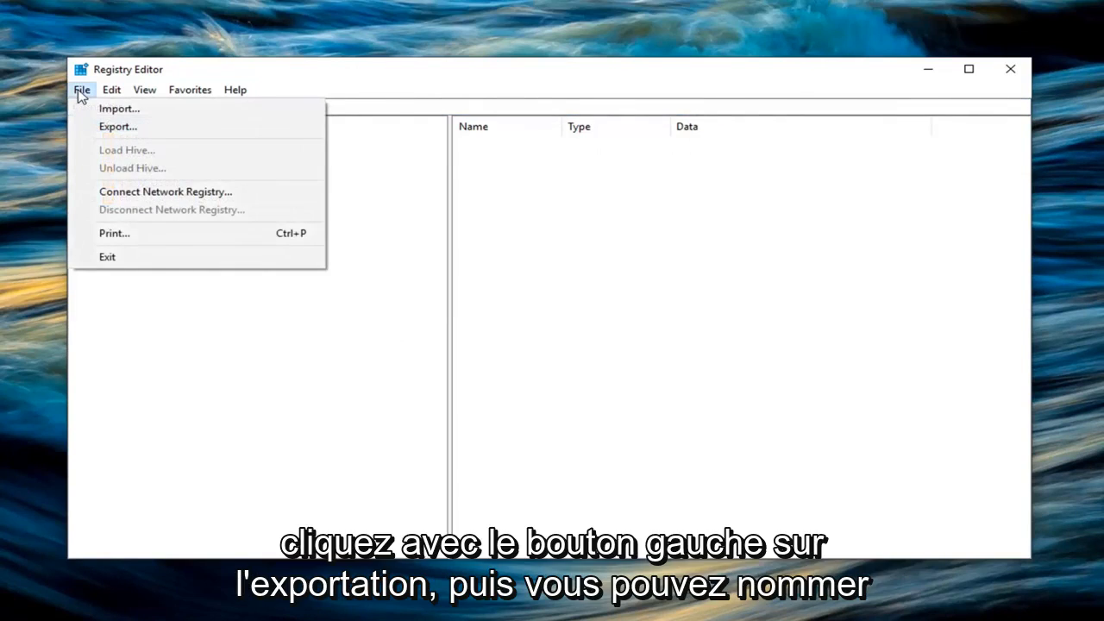
left_click(117, 126)
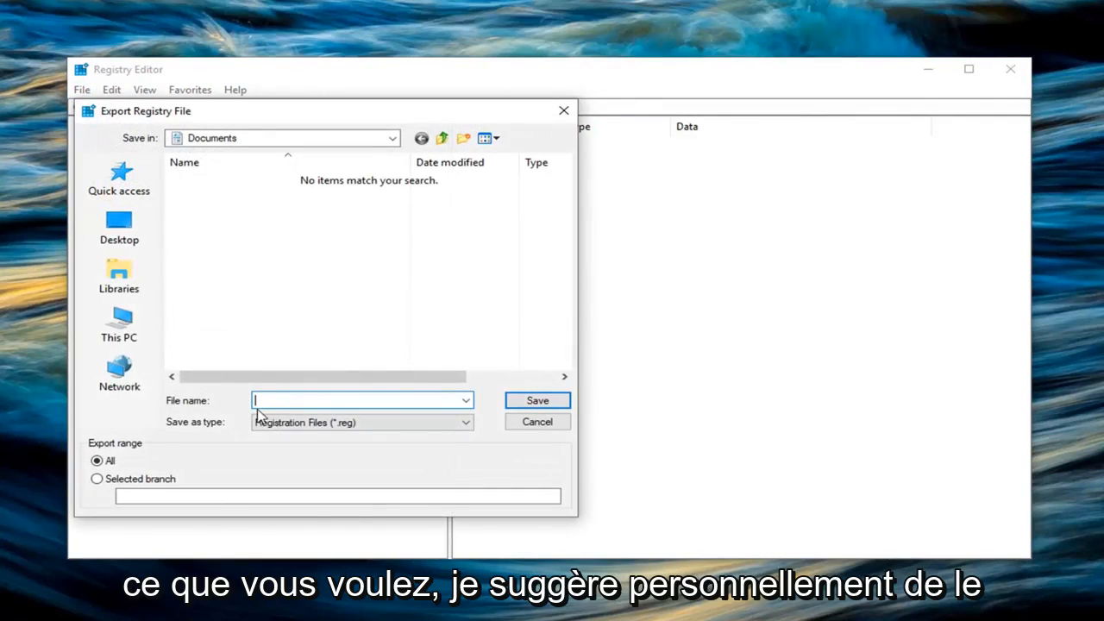
mouse_move(274, 420)
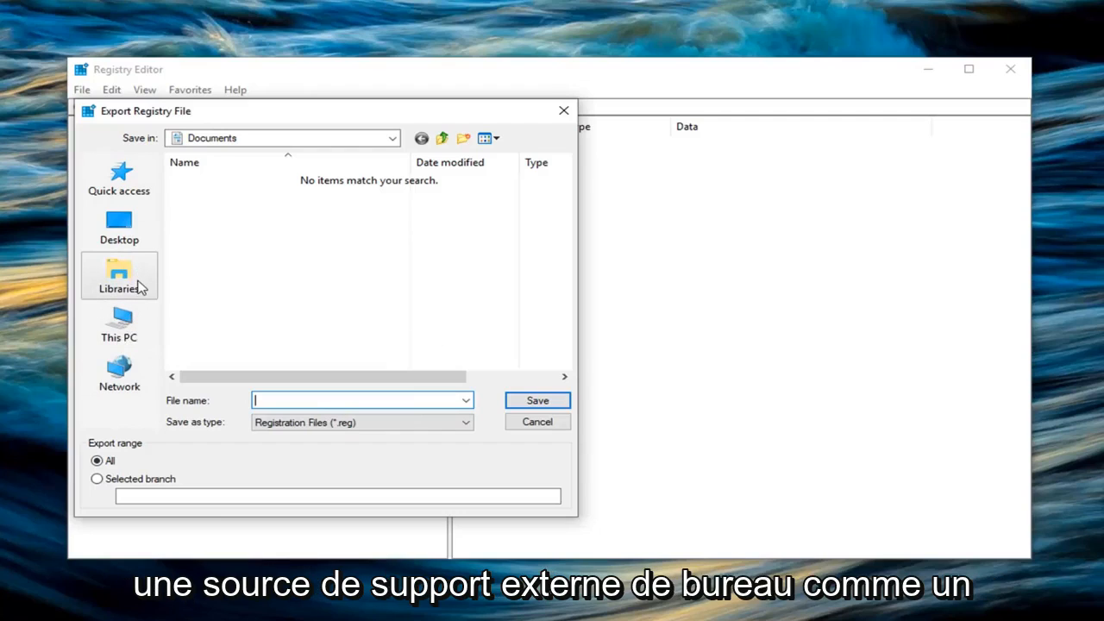
mouse_move(167, 471)
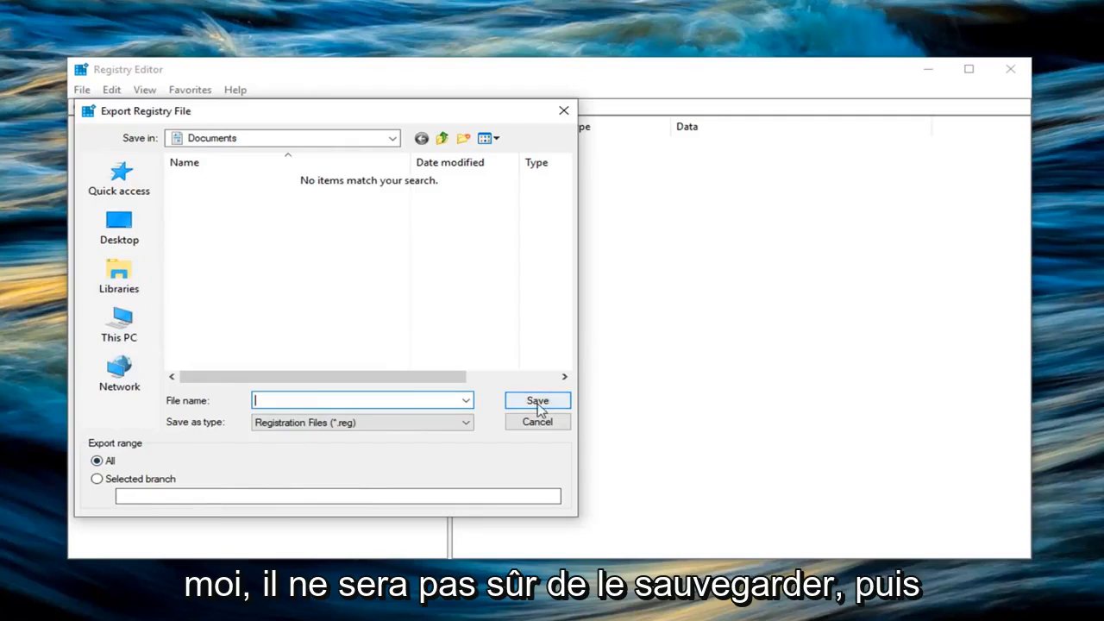
left_click(536, 421)
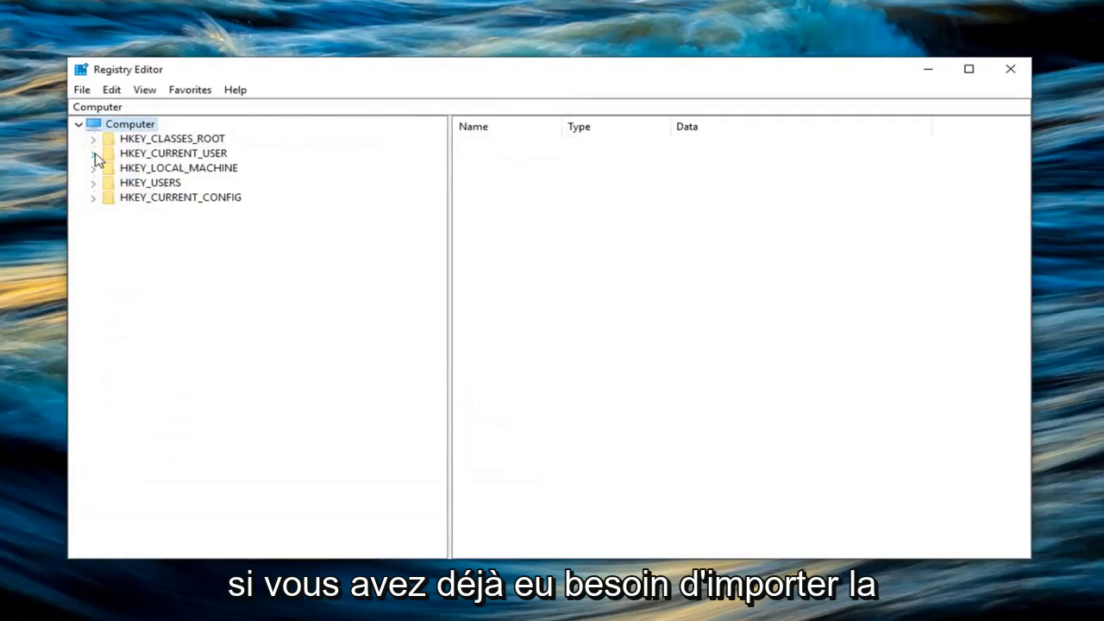
mouse_move(112, 138)
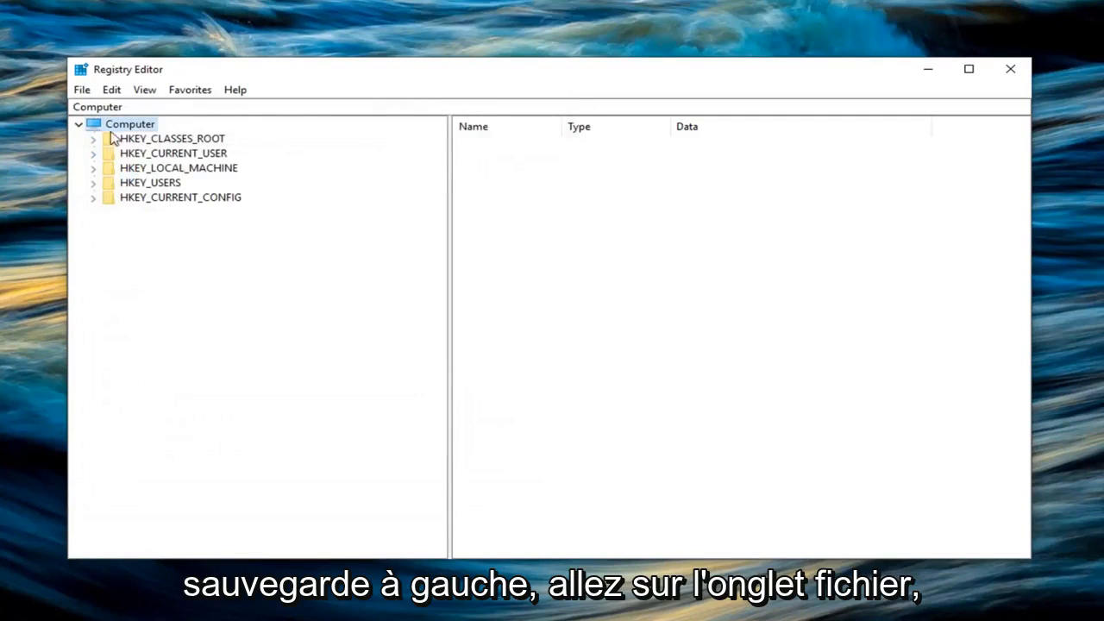
left_click(81, 90)
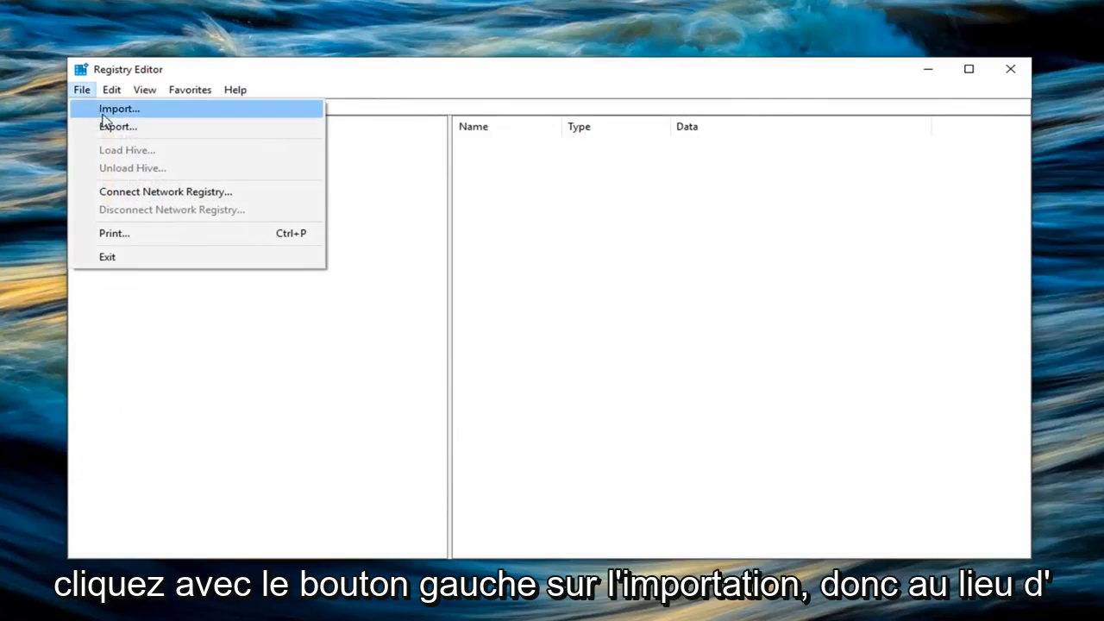
left_click(119, 109)
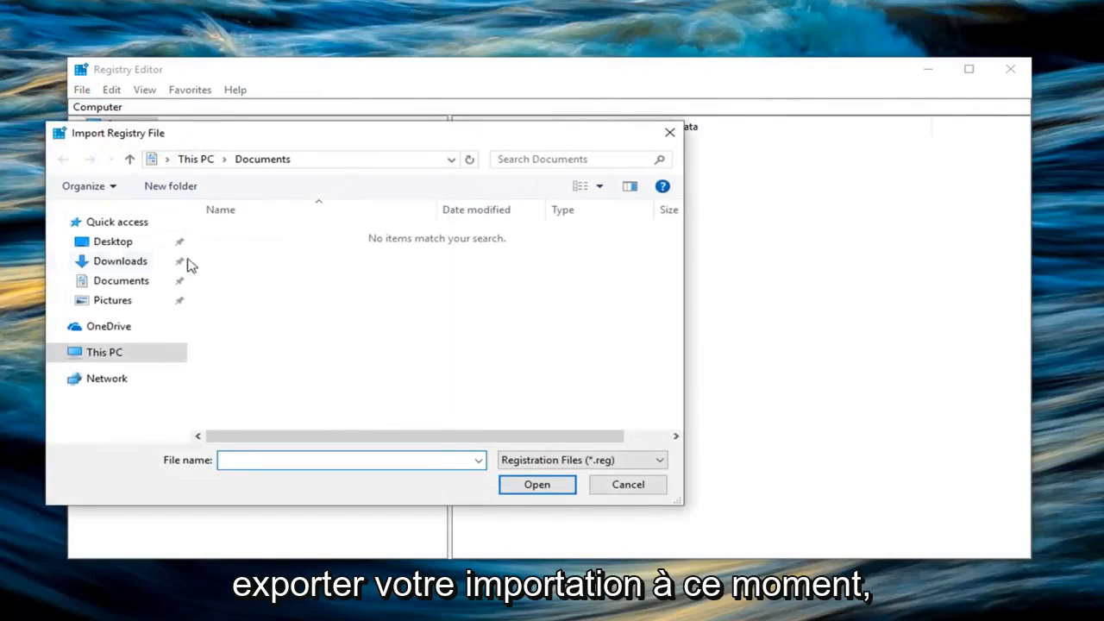
mouse_move(473, 415)
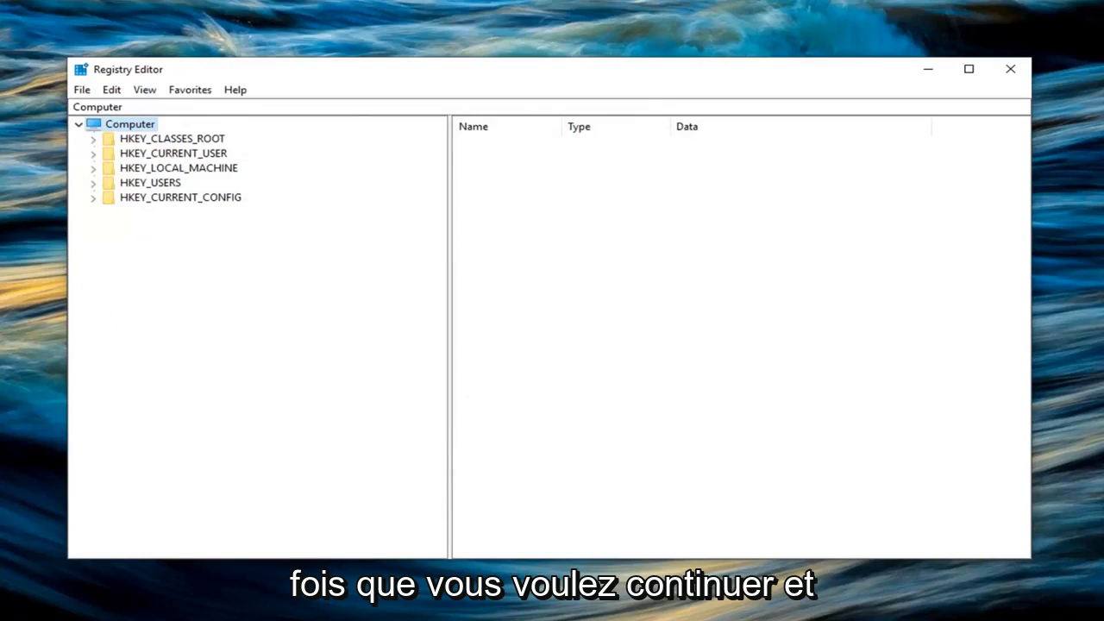
Navigate to HKEY_LOCAL_MACHINE\SOFTWARE\Microsoft and select the Provisioning key.
left_click(179, 167)
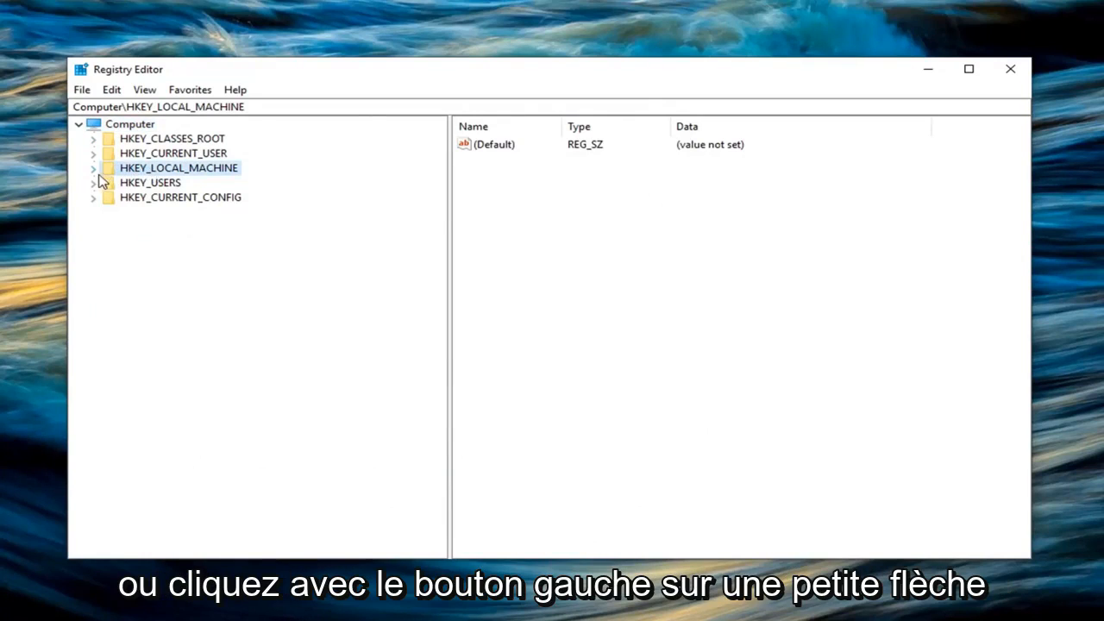
left_click(93, 167)
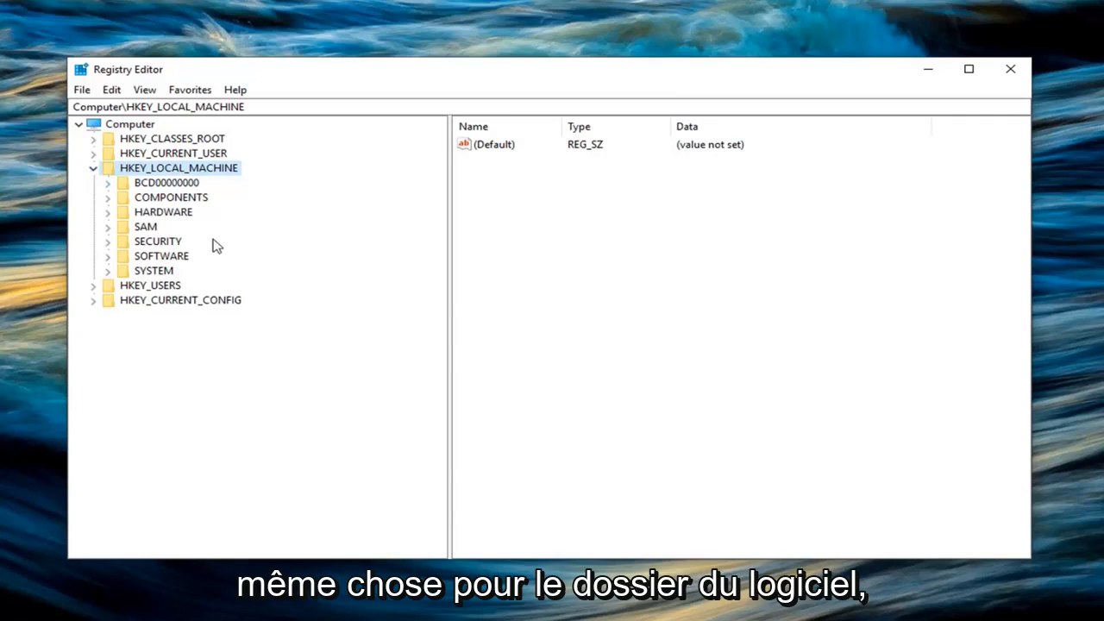
left_click(107, 255)
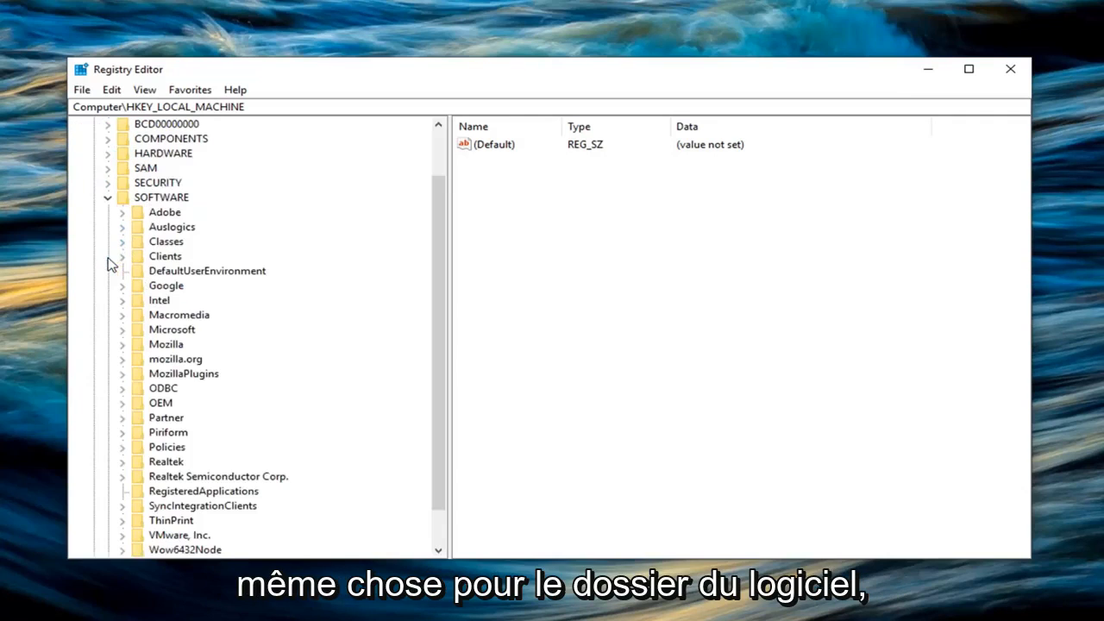
scroll("down", 3)
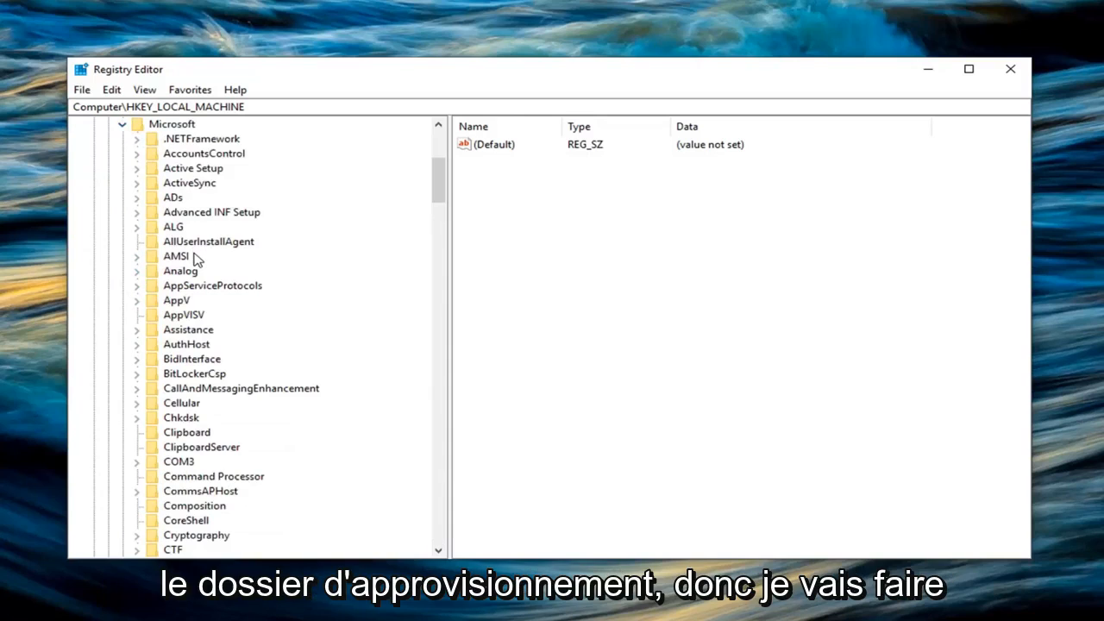
scroll("down", 3)
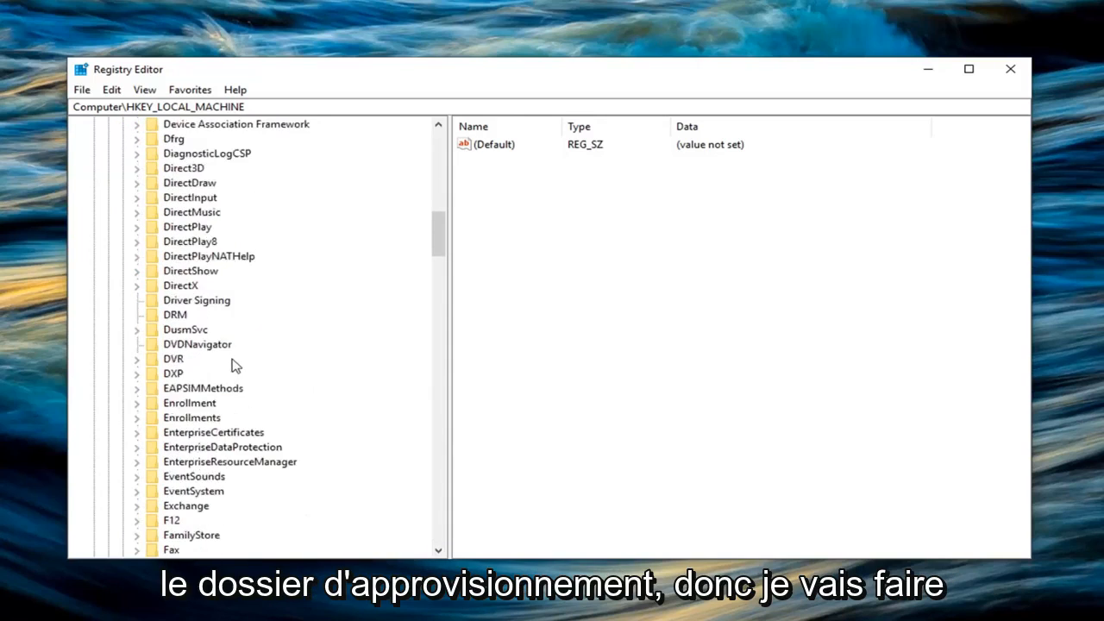
scroll("down", 3)
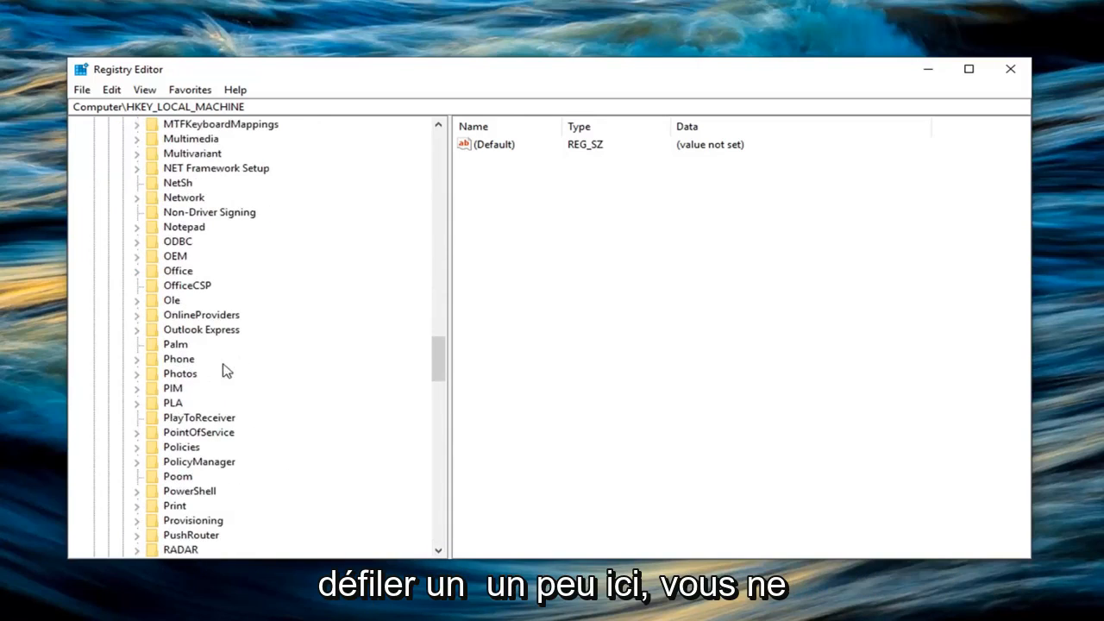
scroll("down", 3)
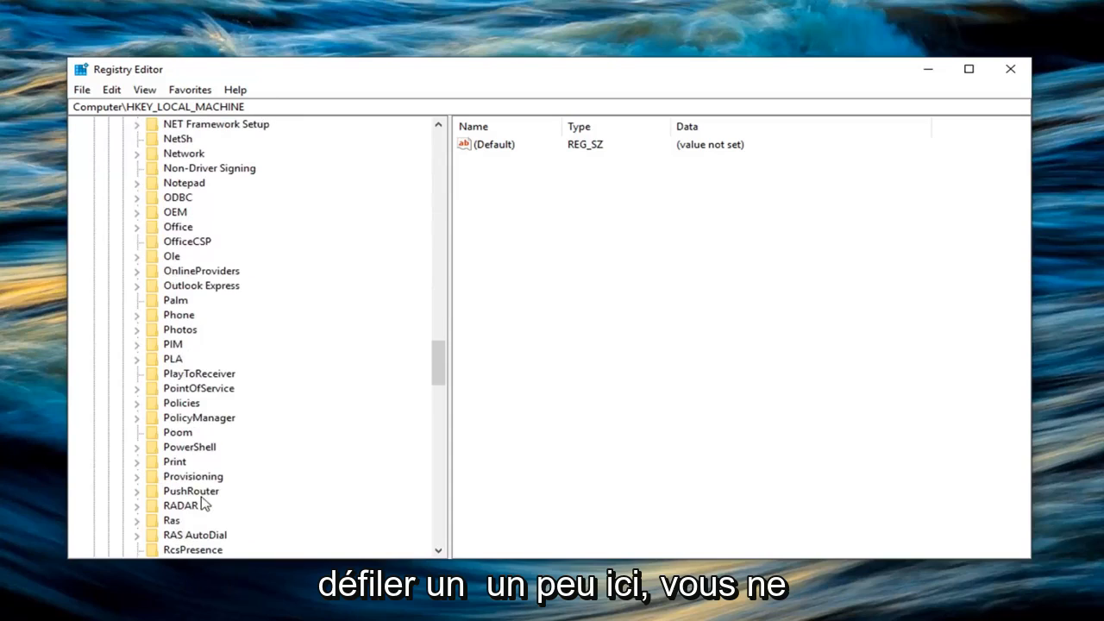
left_click(194, 476)
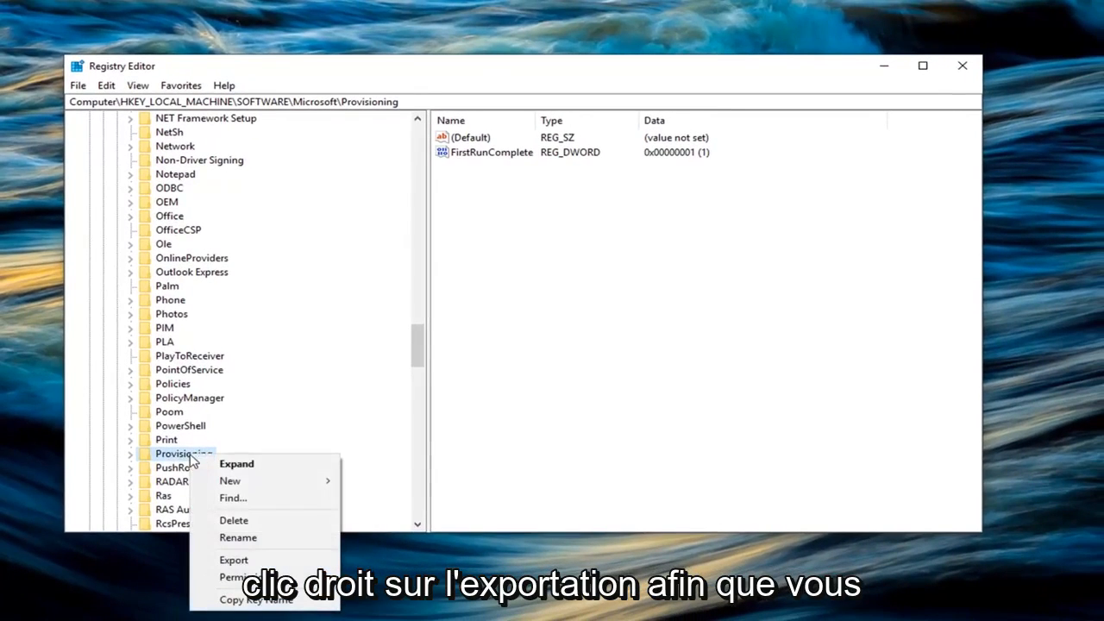
Export the Provisioning key as a file named Provisioning on the Desktop.
left_click(233, 559)
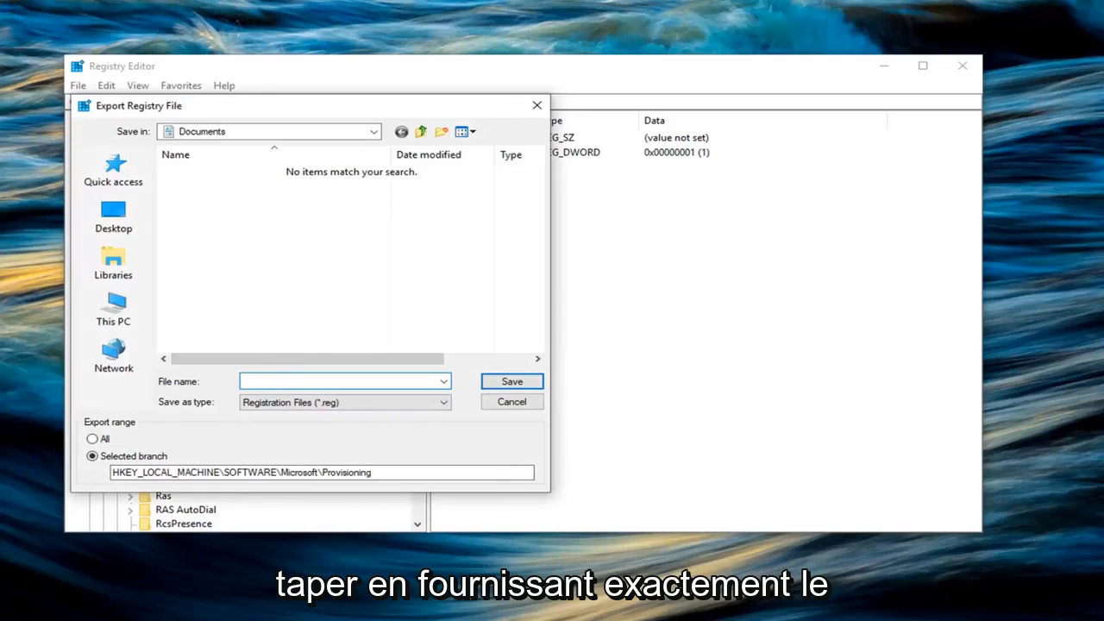
type("Provisioning")
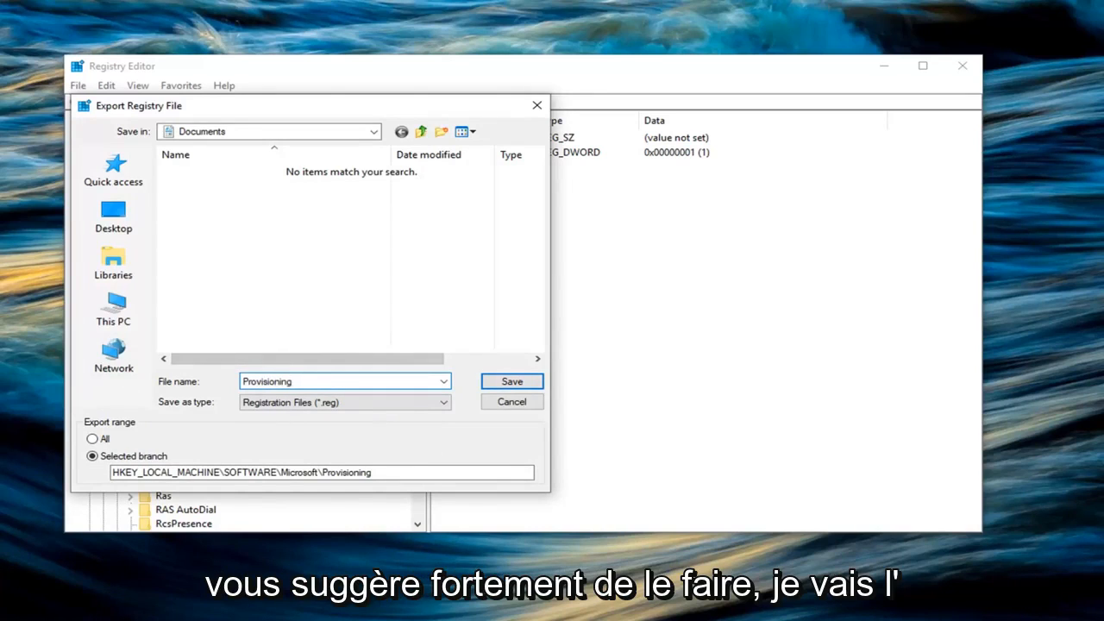
left_click(114, 215)
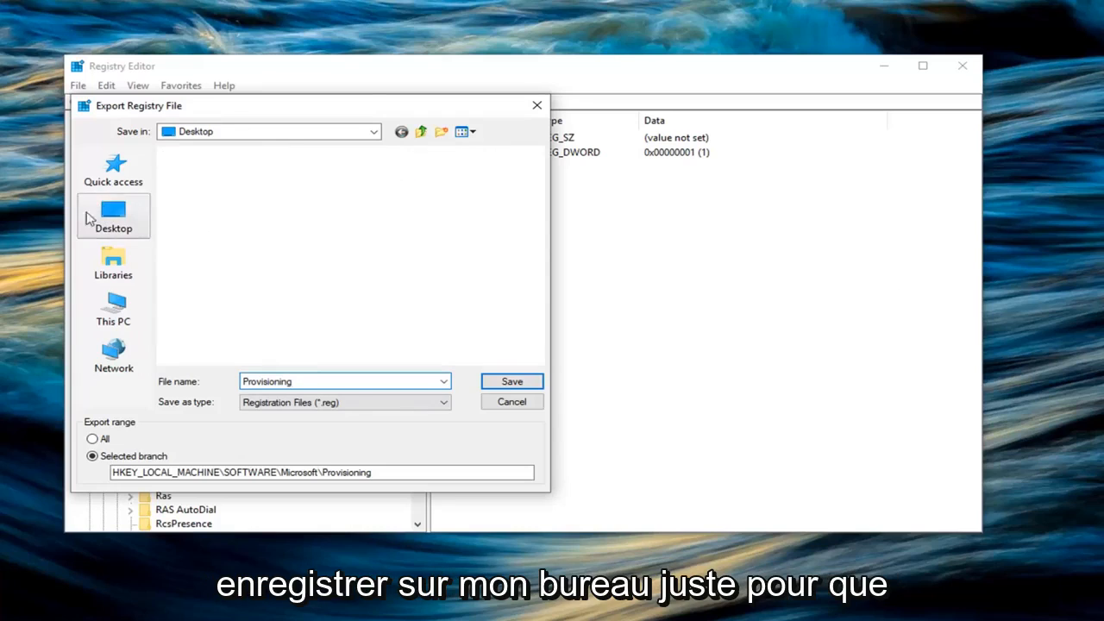
left_click(114, 216)
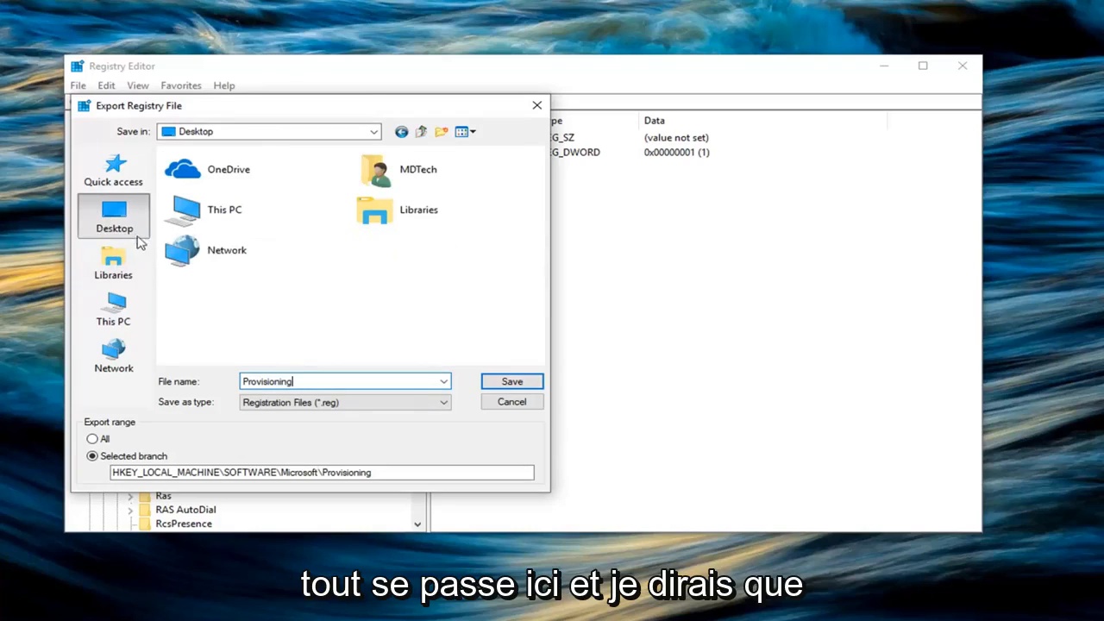
mouse_move(339, 421)
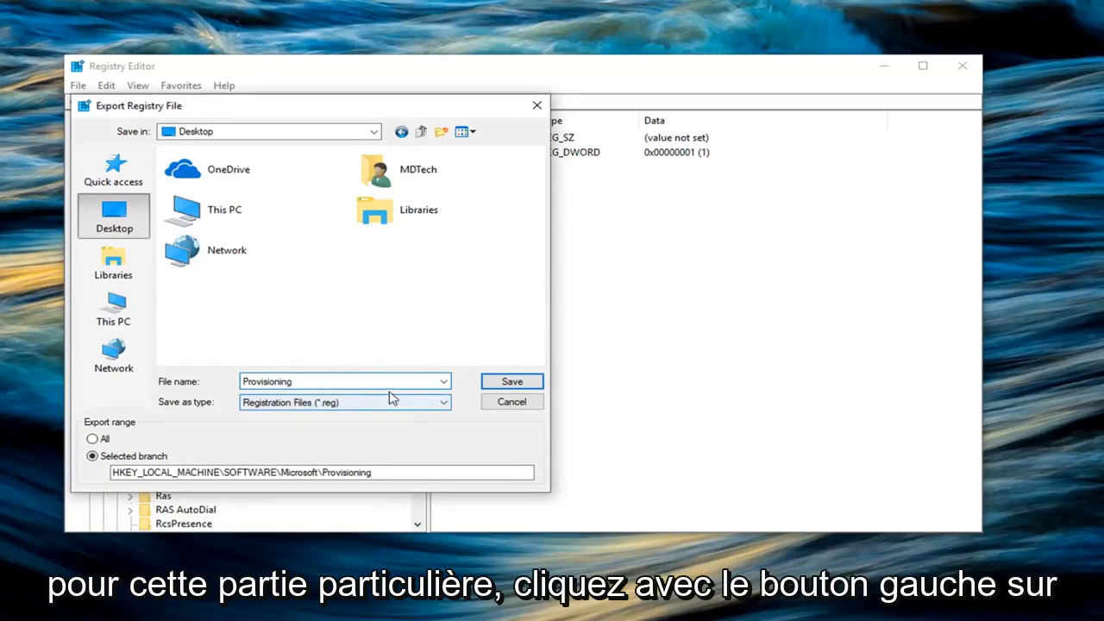
left_click(510, 381)
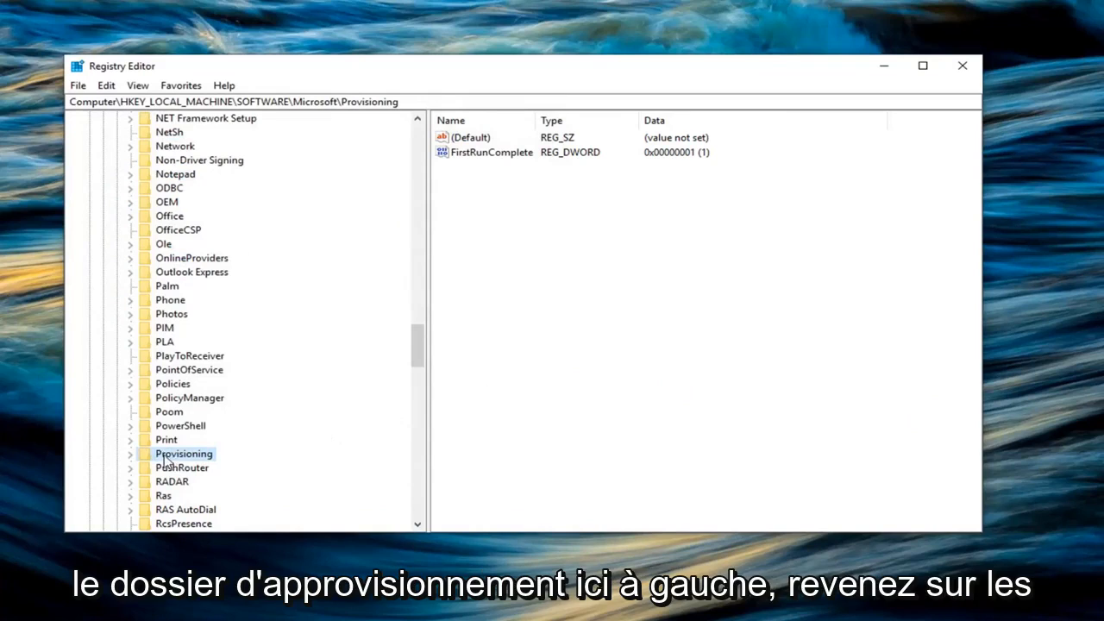
Open the Provisioning key's permissions and its Advanced Security Settings.
right_click(183, 452)
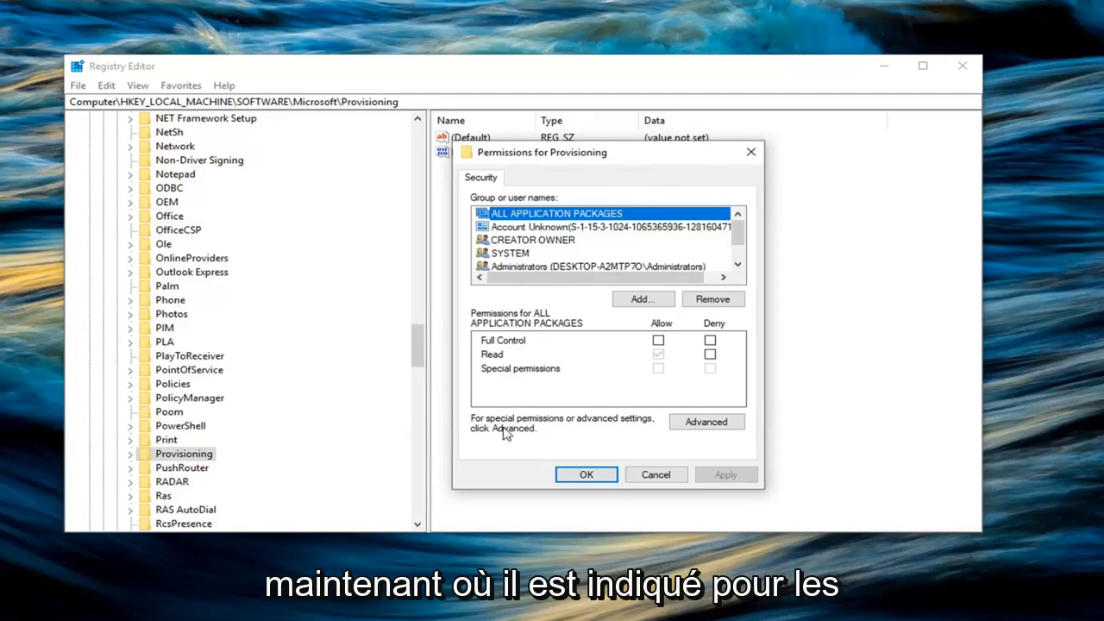
mouse_move(600, 433)
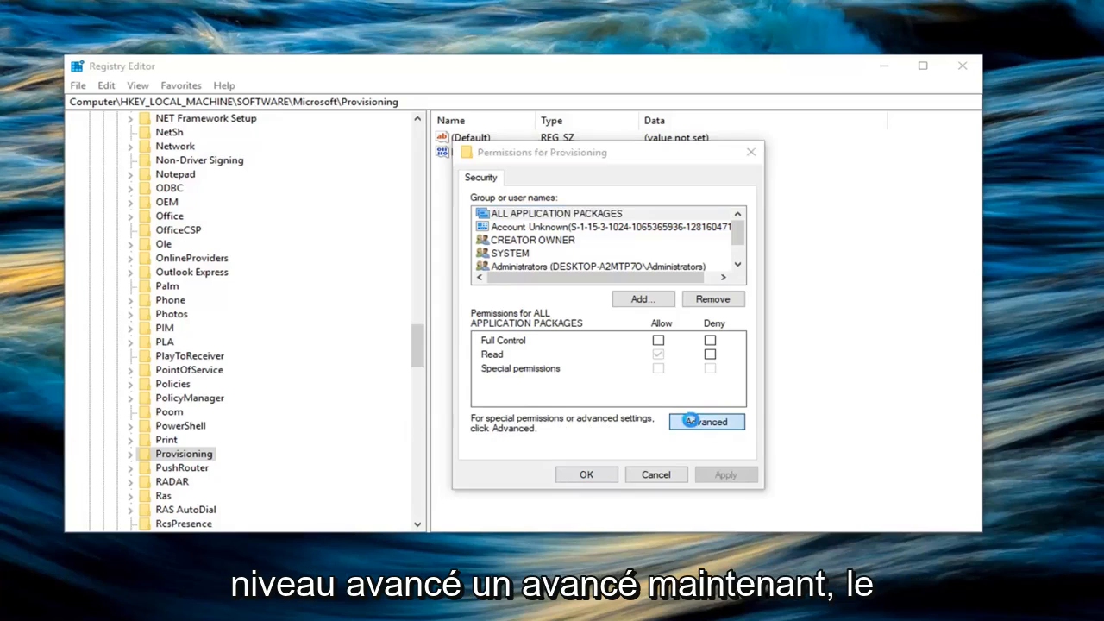
left_click(706, 421)
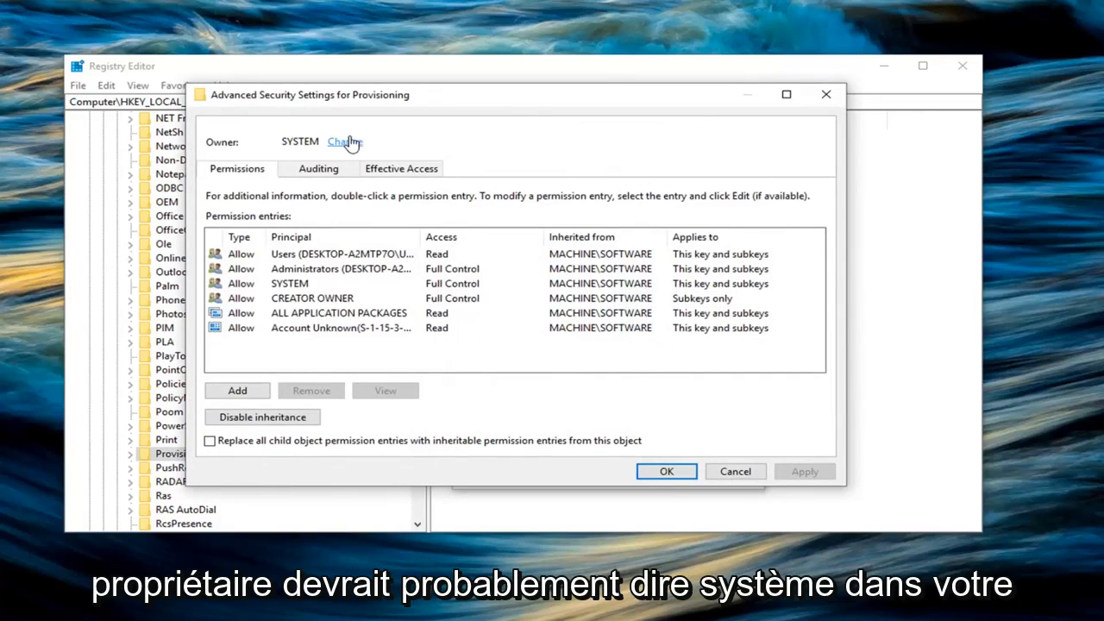
Start changing the owner, currently SYSTEM, of the Provisioning key.
left_click(343, 142)
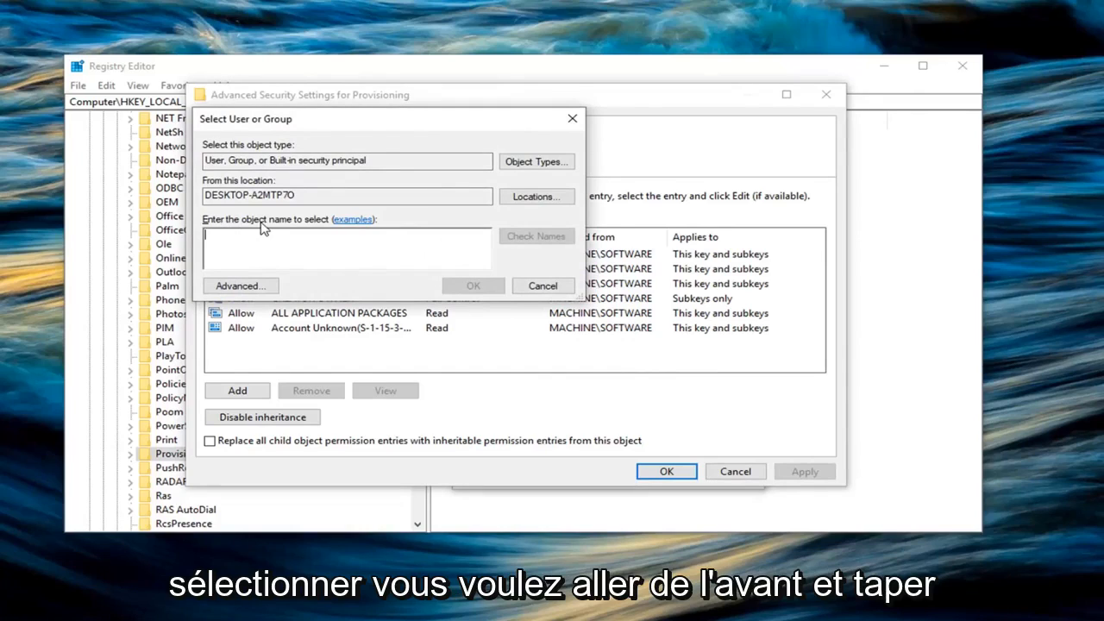
mouse_move(251, 226)
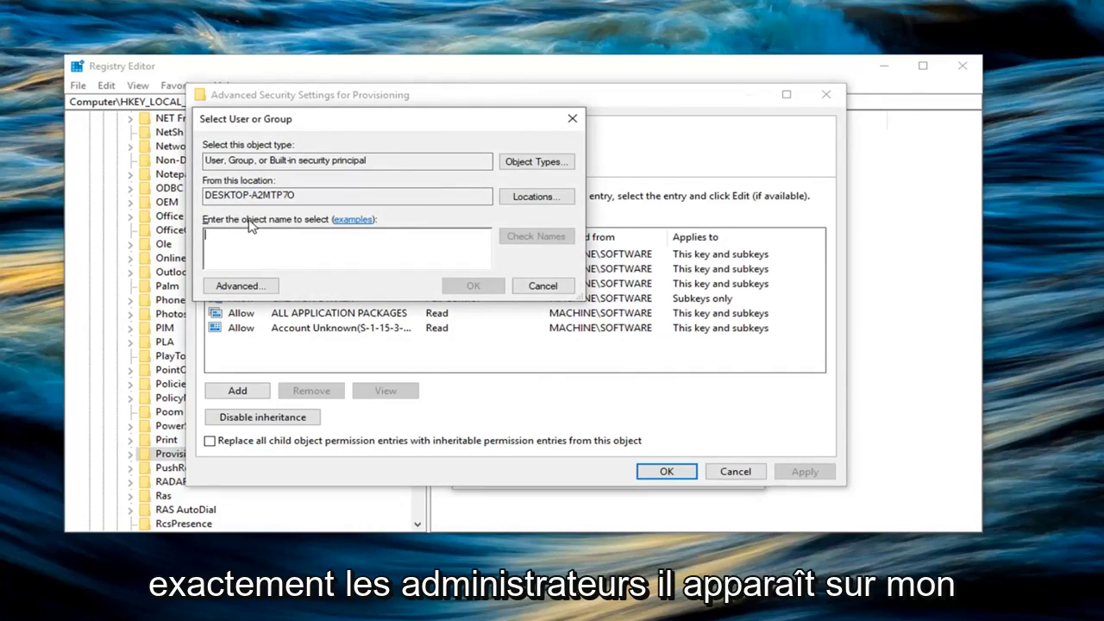
Enter Administrators as the new owner of the Provisioning key and confirm.
type("Administra")
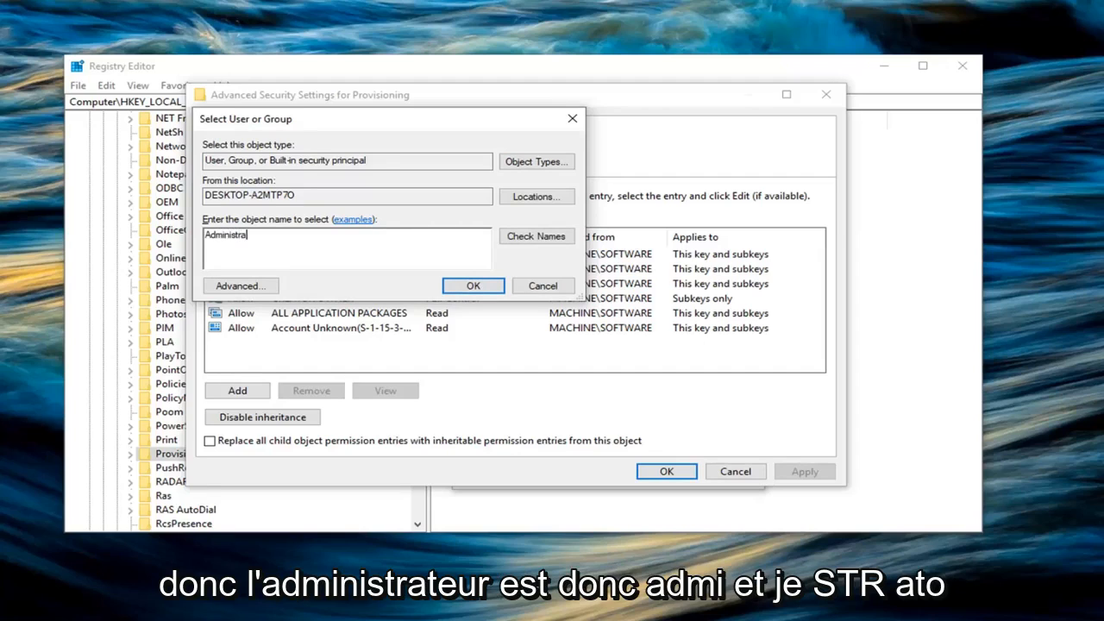
type("tors")
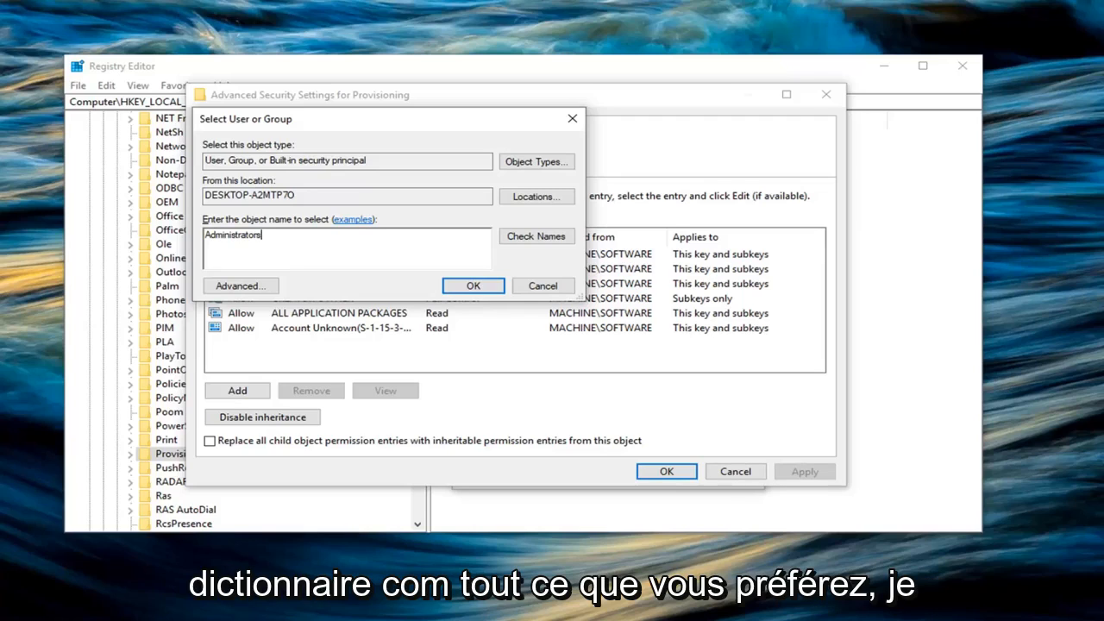
mouse_move(225, 214)
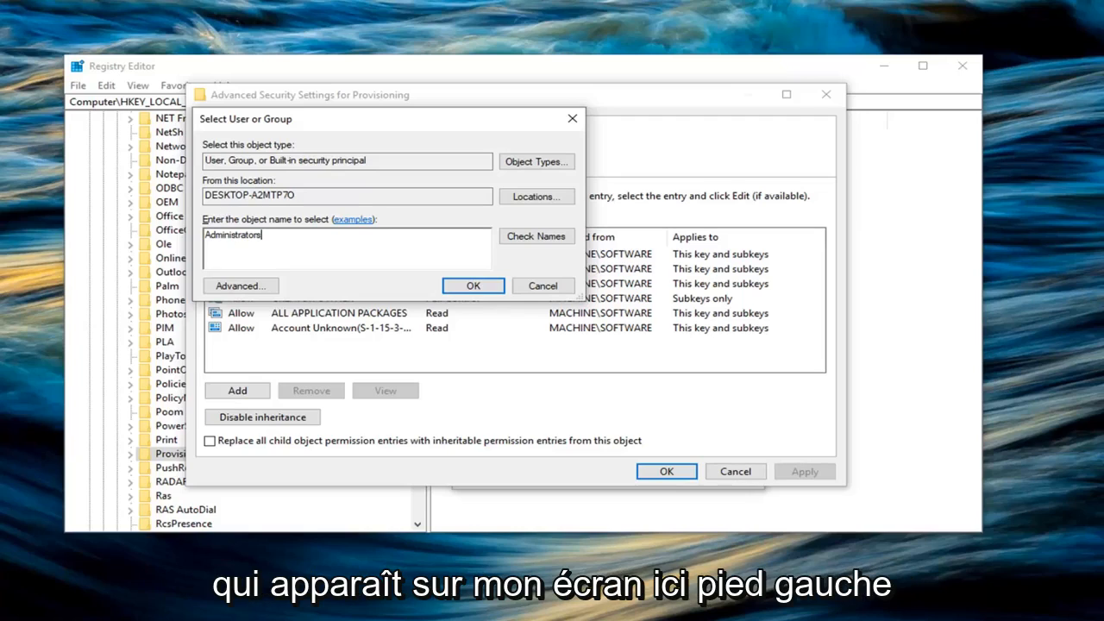
left_click(473, 287)
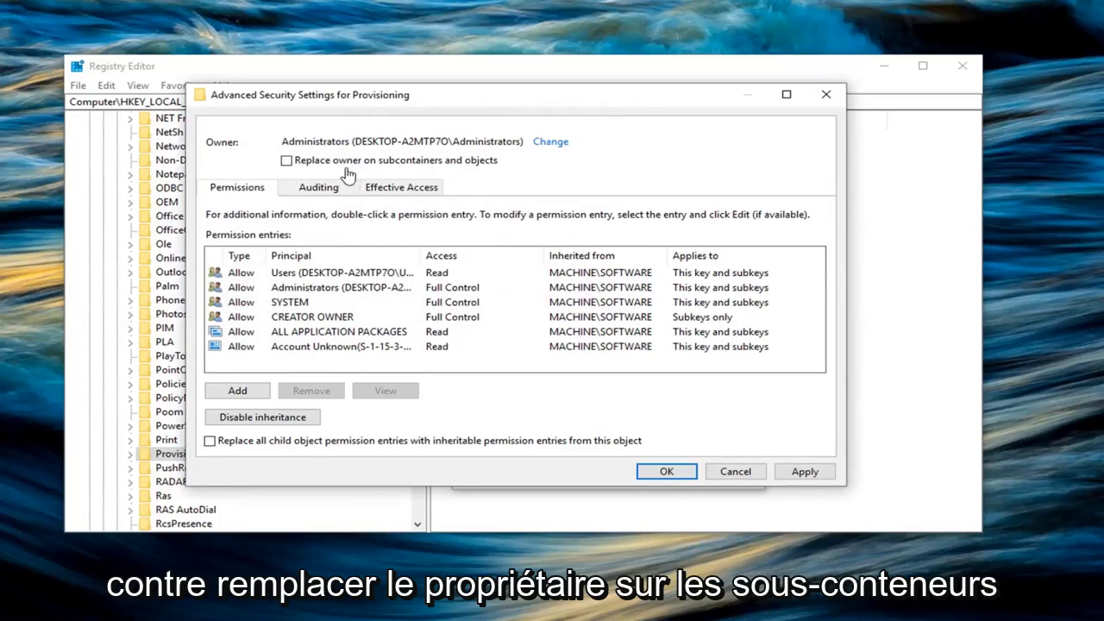
Apply Administrators as owner, replacing the owner on subcontainers and objects too.
left_click(286, 159)
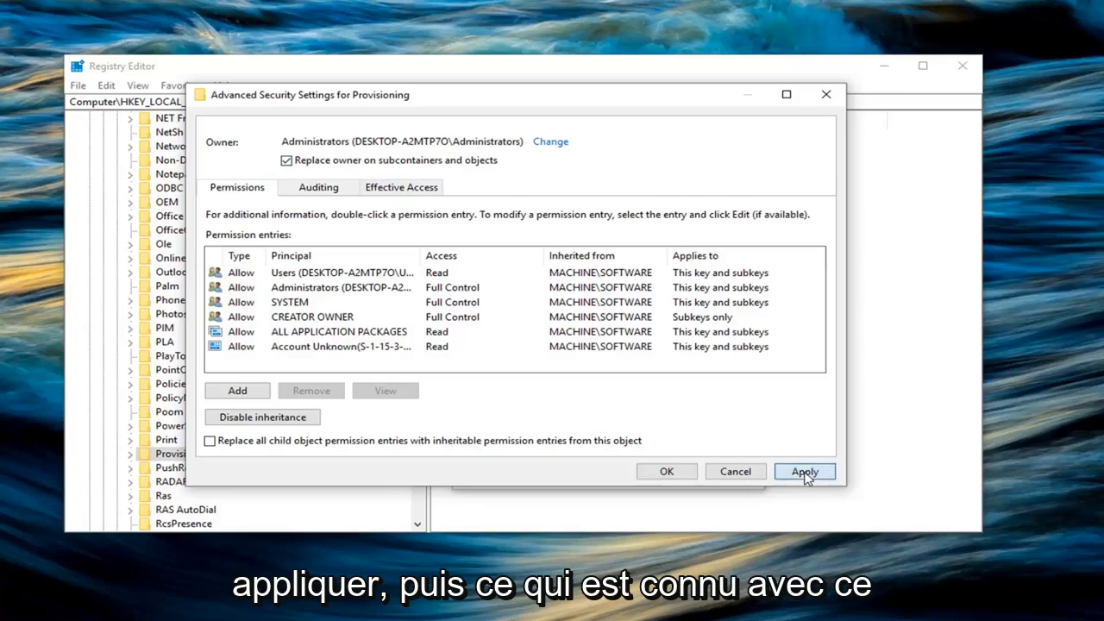
left_click(804, 471)
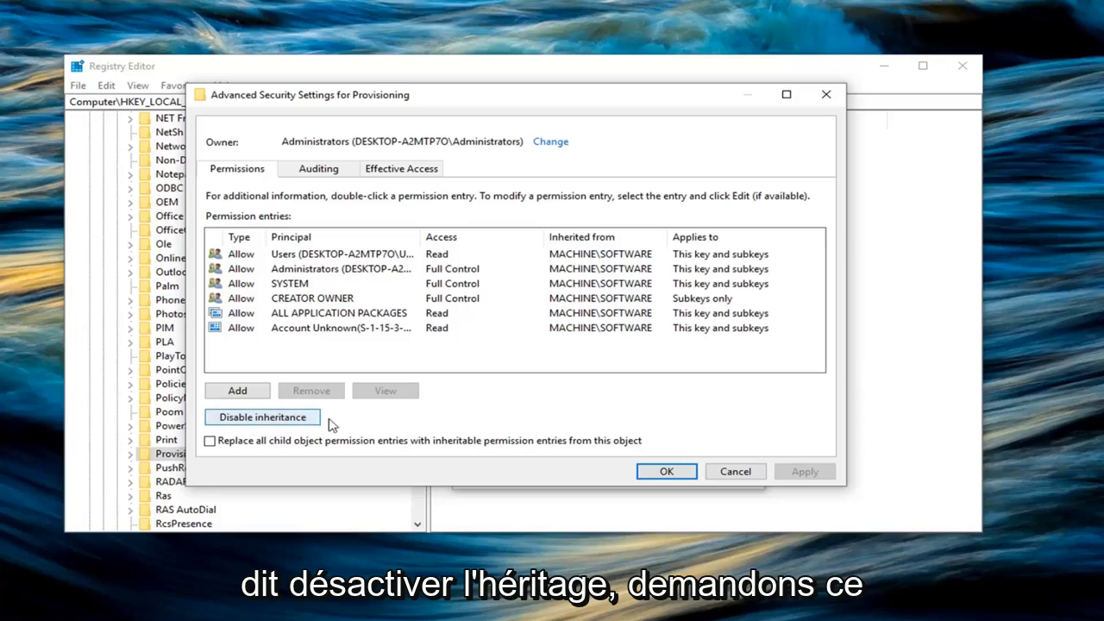
Disable permission inheritance on the Provisioning key, prompting to convert inherited entries.
left_click(262, 416)
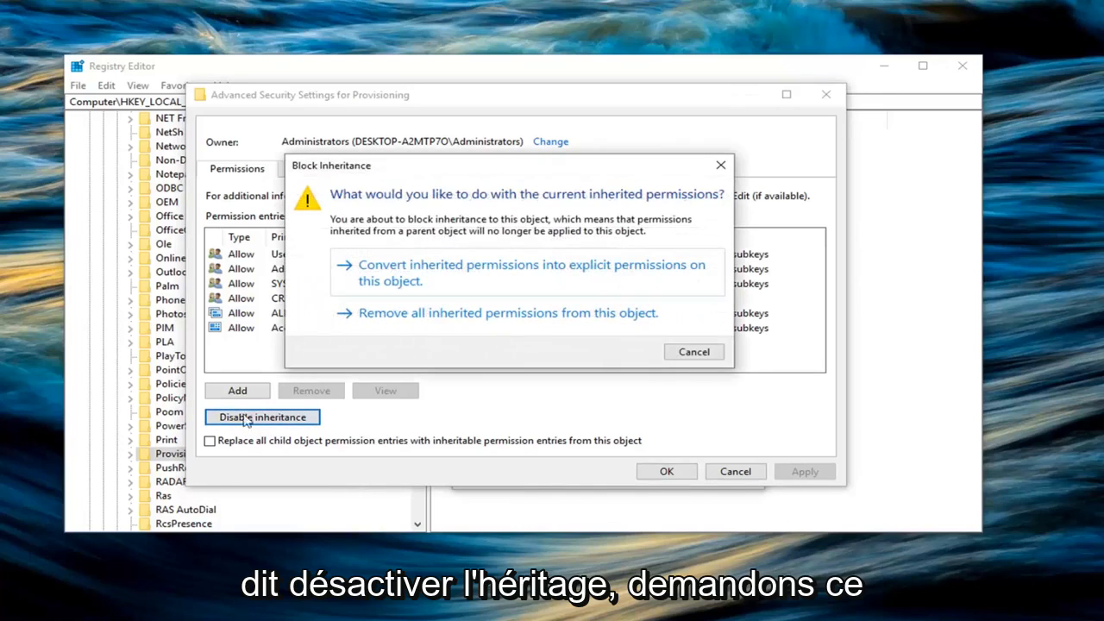
mouse_move(483, 226)
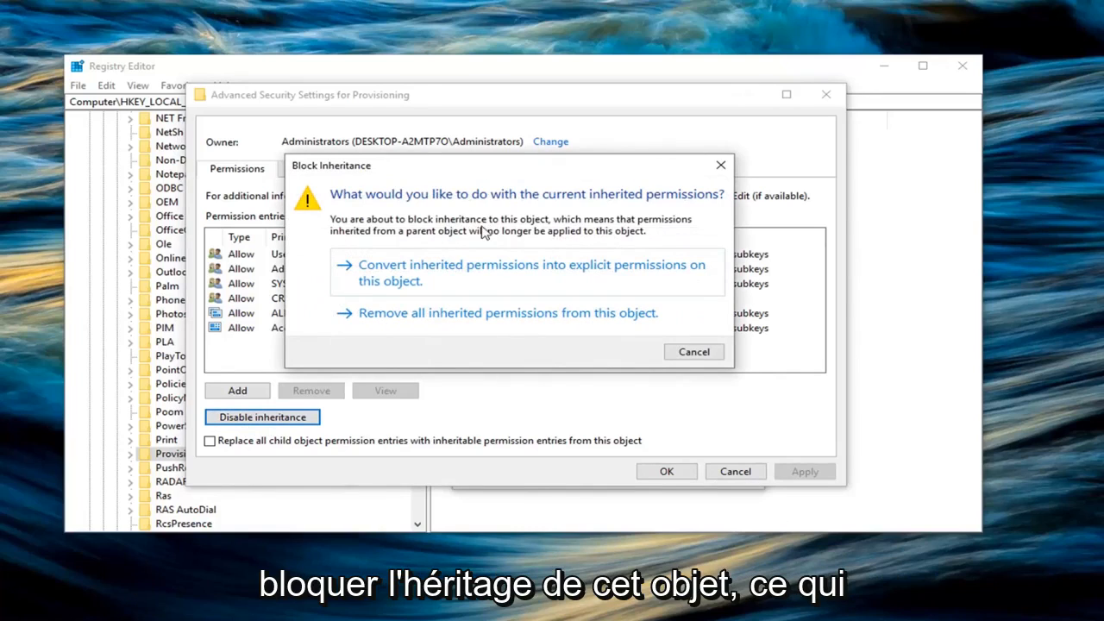
mouse_move(373, 245)
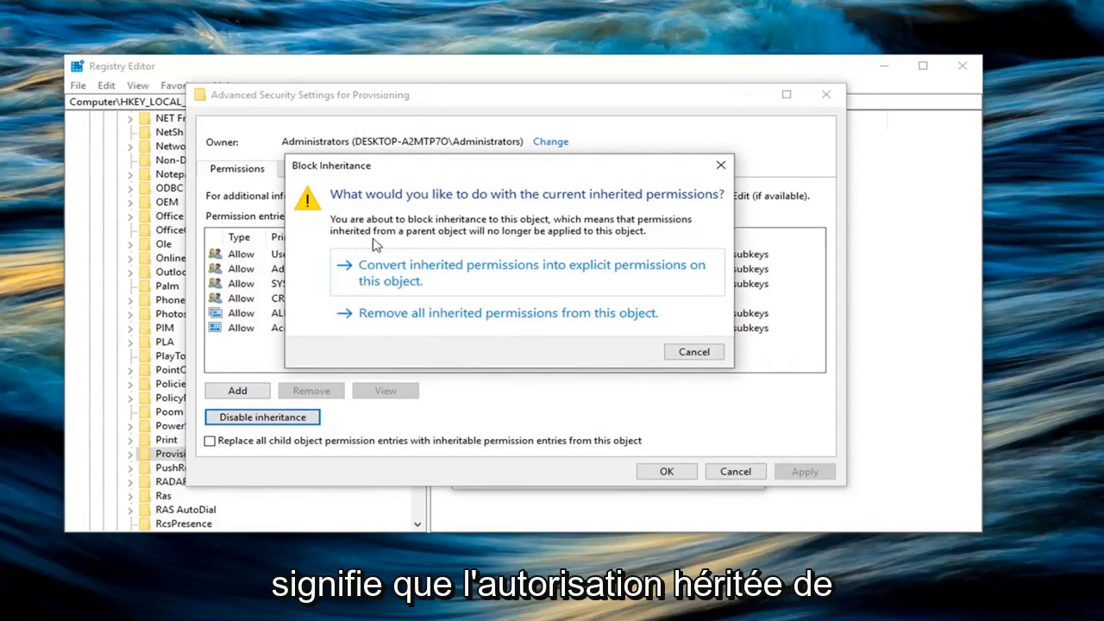
mouse_move(559, 239)
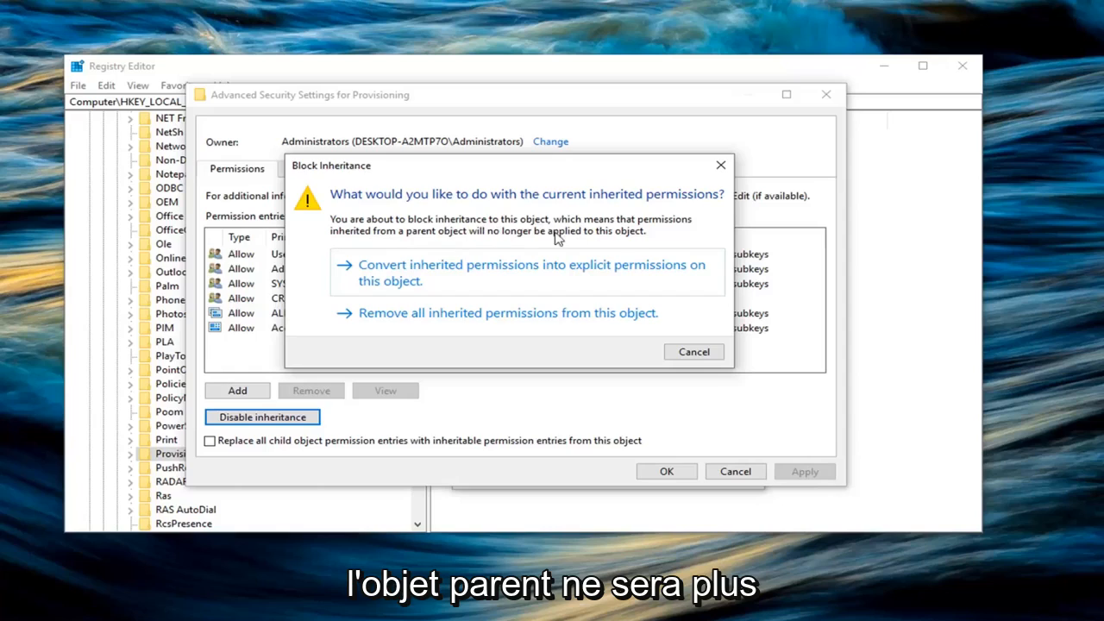
mouse_move(528, 290)
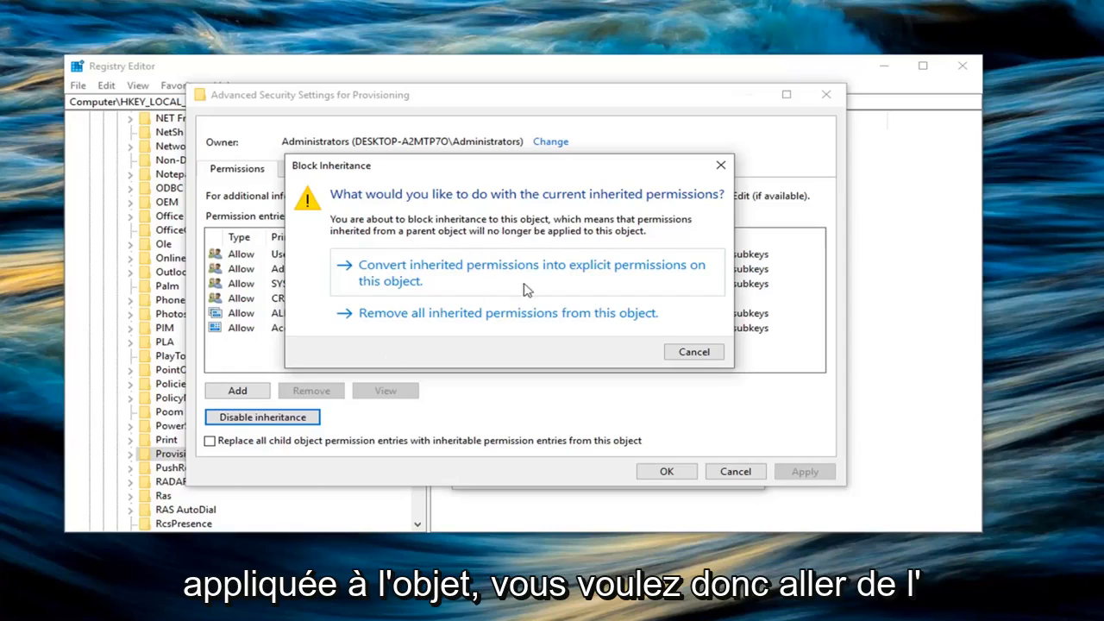
mouse_move(390, 333)
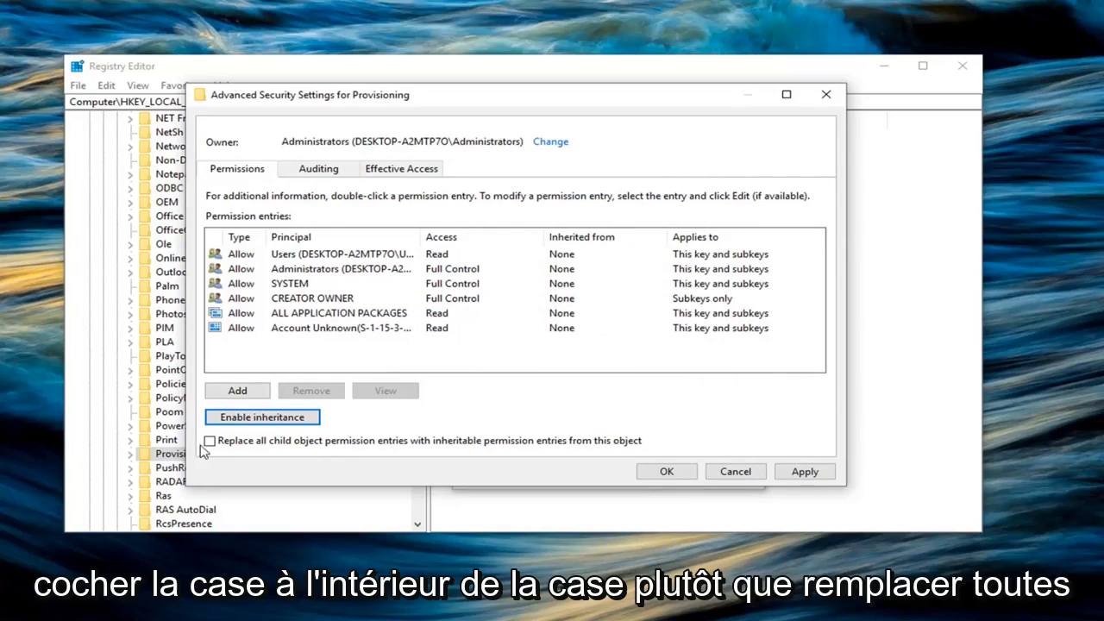
mouse_move(290, 455)
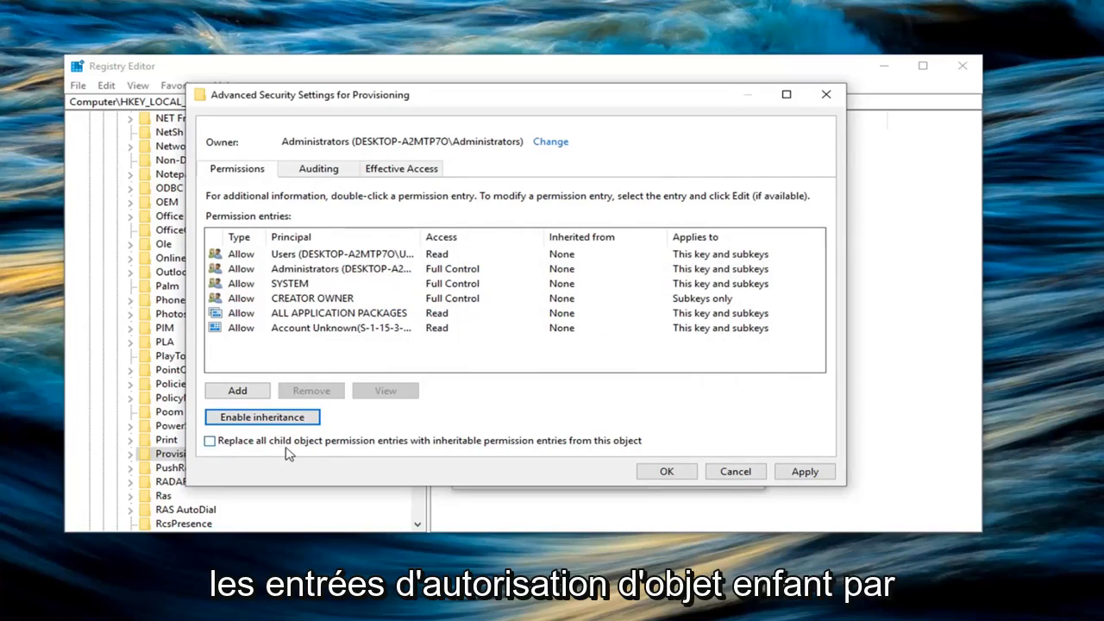
mouse_move(407, 452)
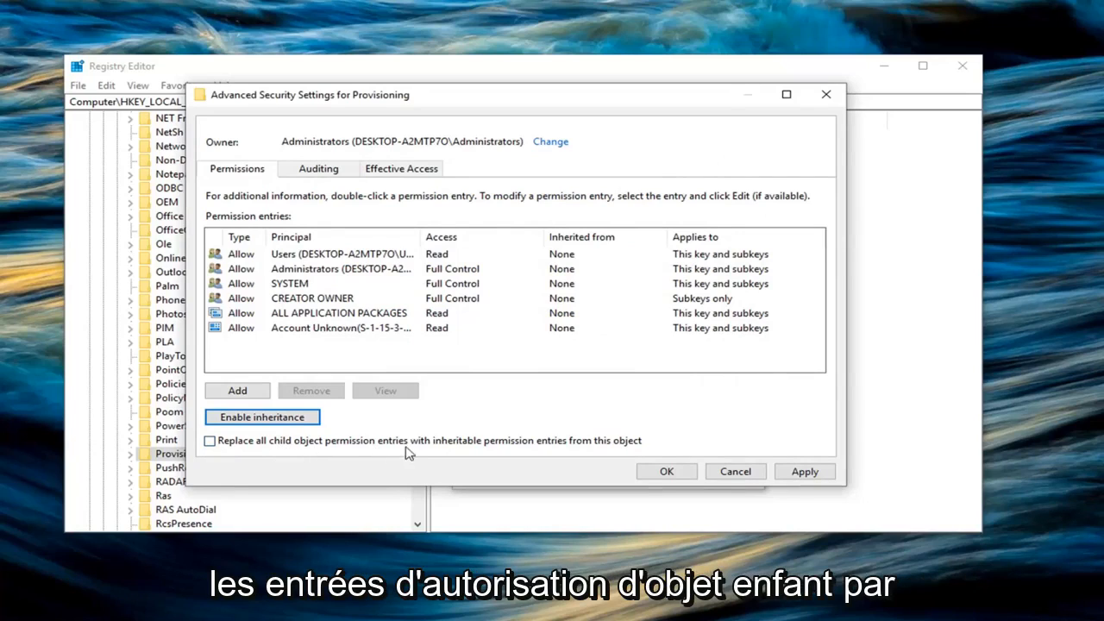
mouse_move(518, 455)
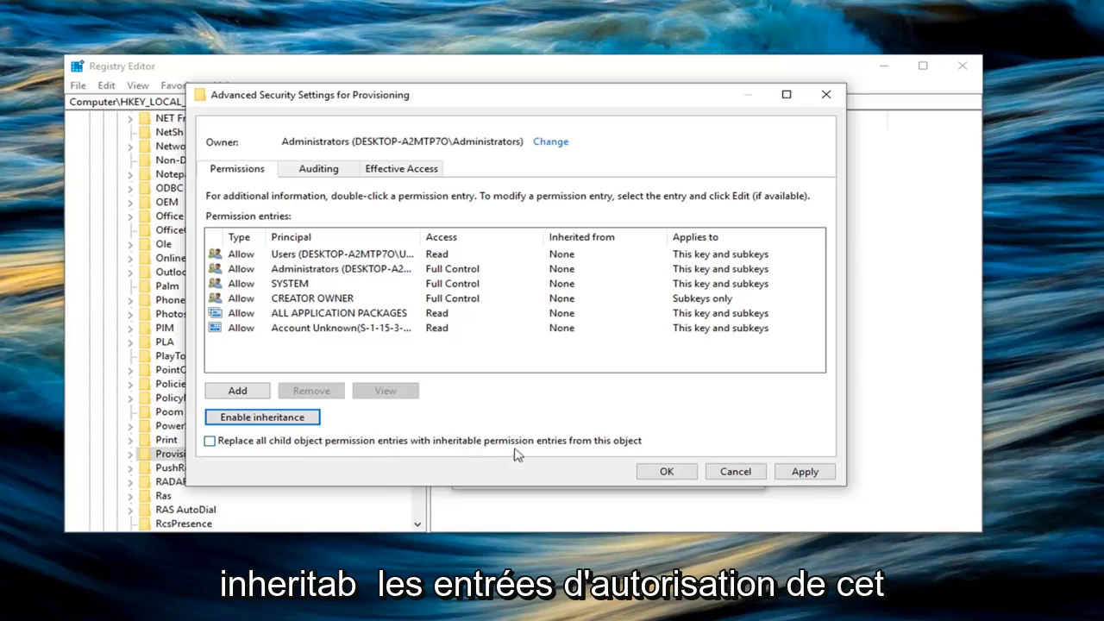
Replace all child object permissions with the key's inheritable ones and commit the changes.
left_click(211, 441)
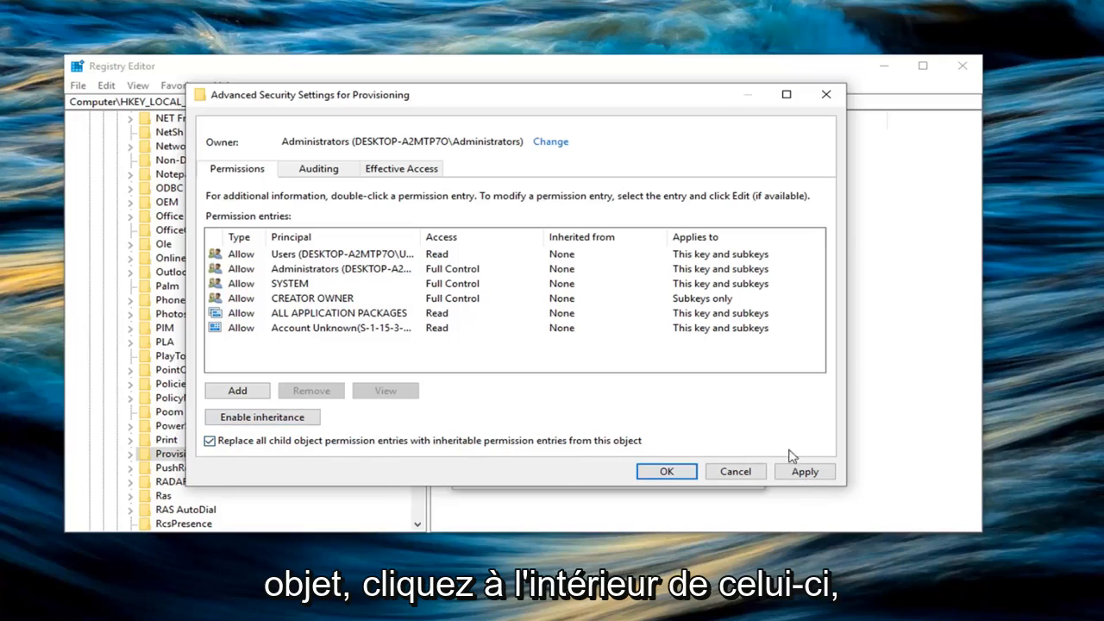
left_click(804, 471)
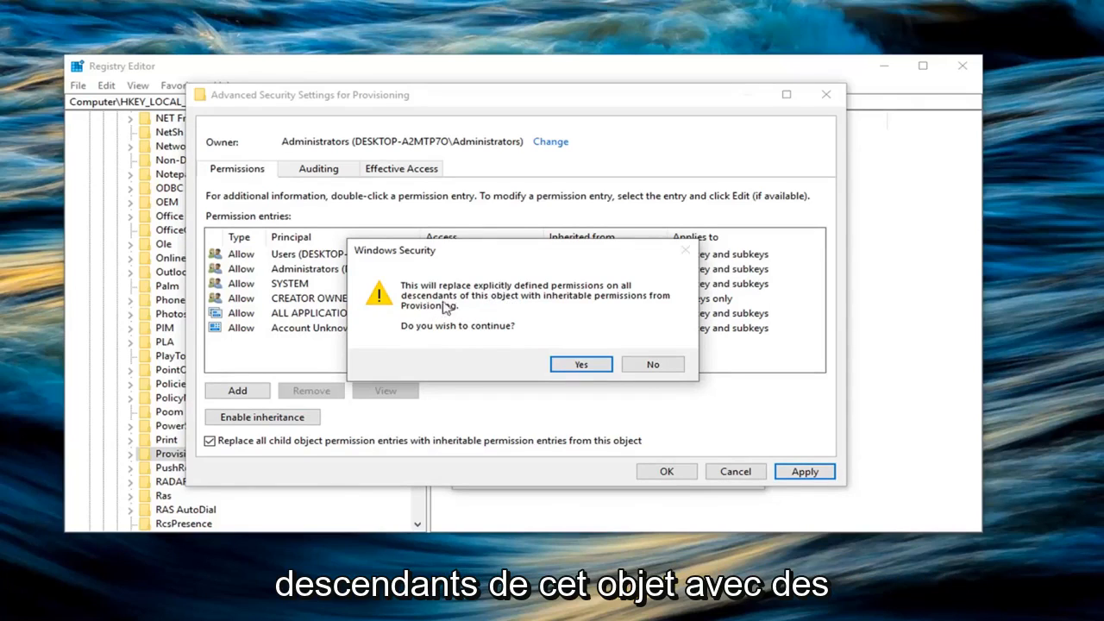
mouse_move(583, 310)
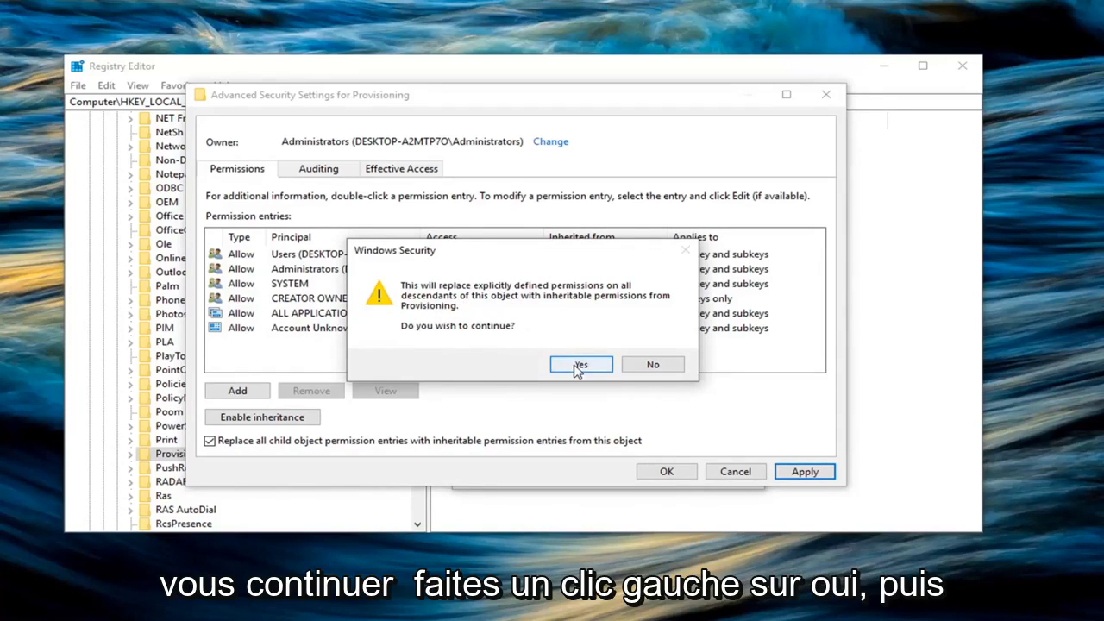
Confirm replacing descendants' permissions and close the Permissions for Provisioning window.
left_click(579, 362)
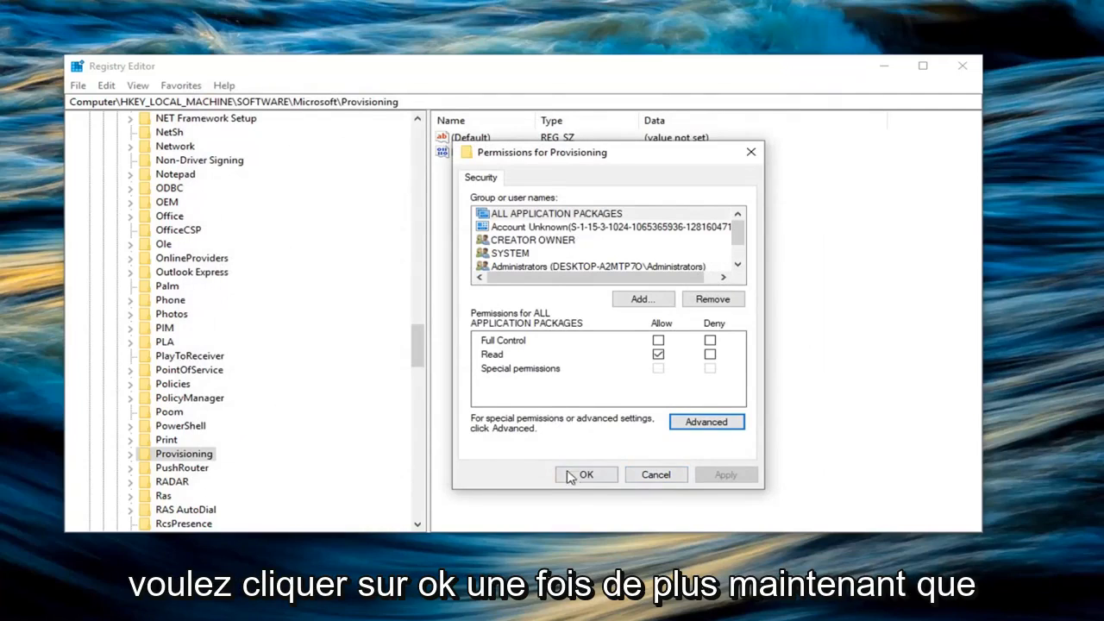
left_click(587, 475)
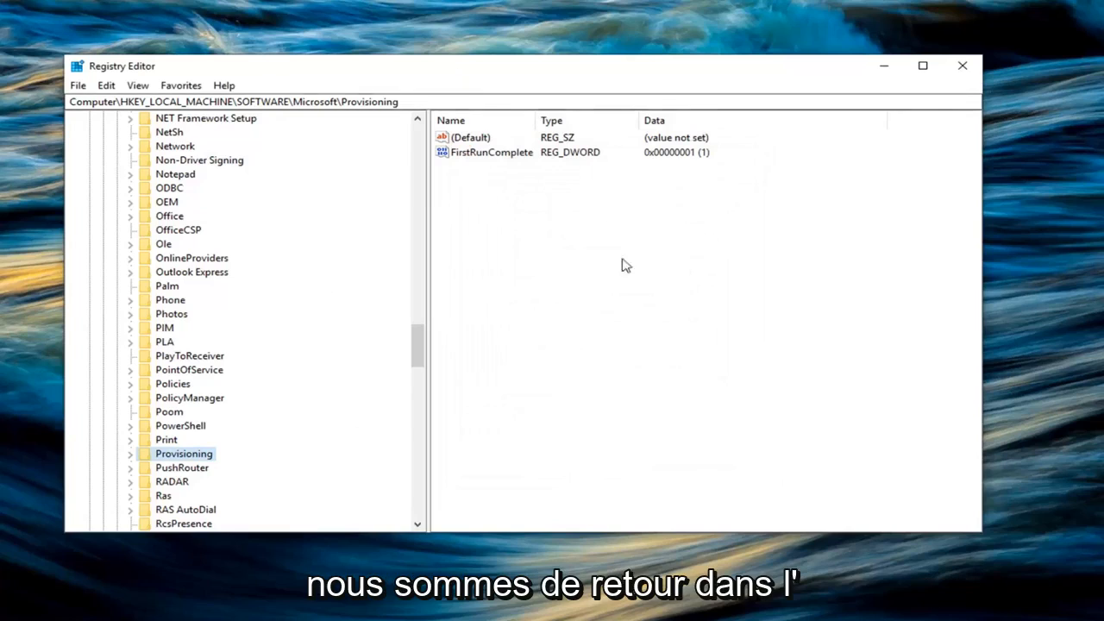
mouse_move(616, 280)
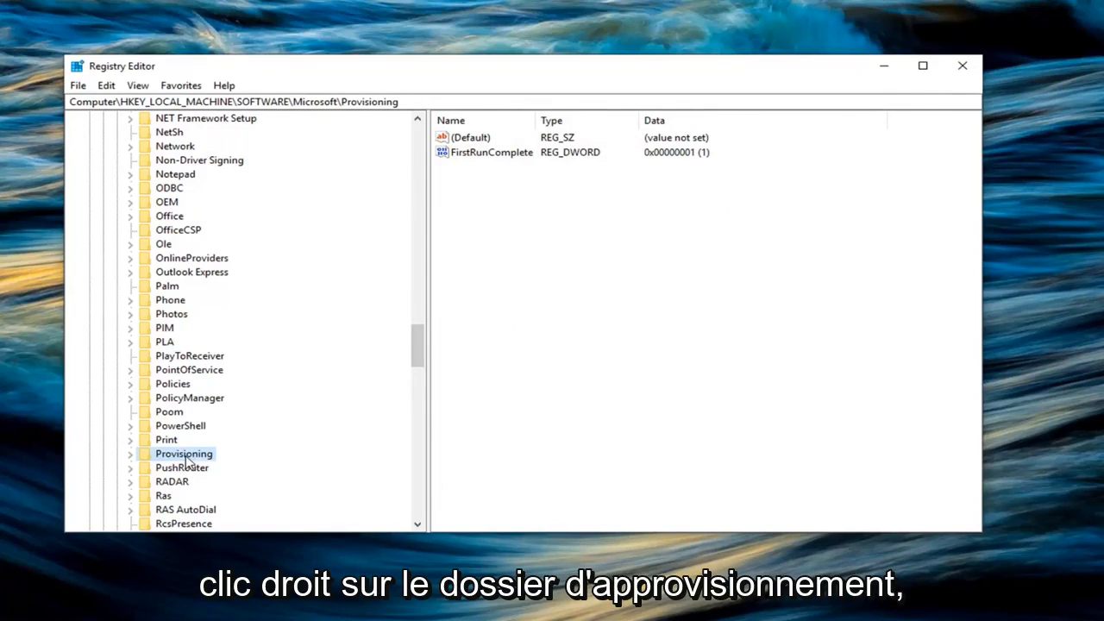
Rename the Provisioning key to Provisioning.OLD from its context menu.
right_click(183, 452)
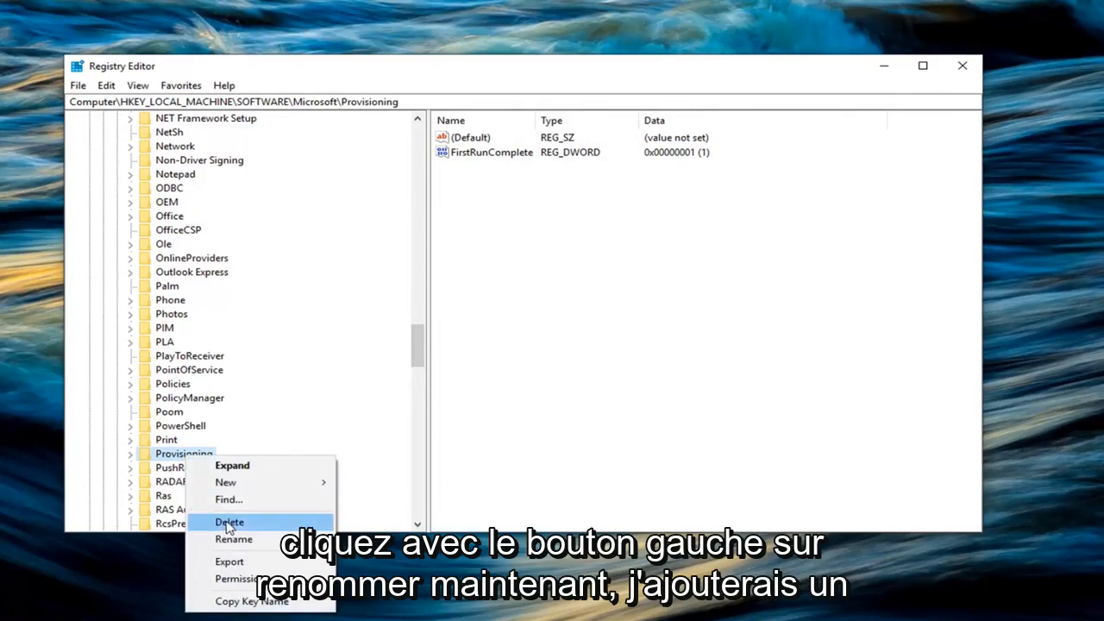
left_click(234, 538)
type(".")
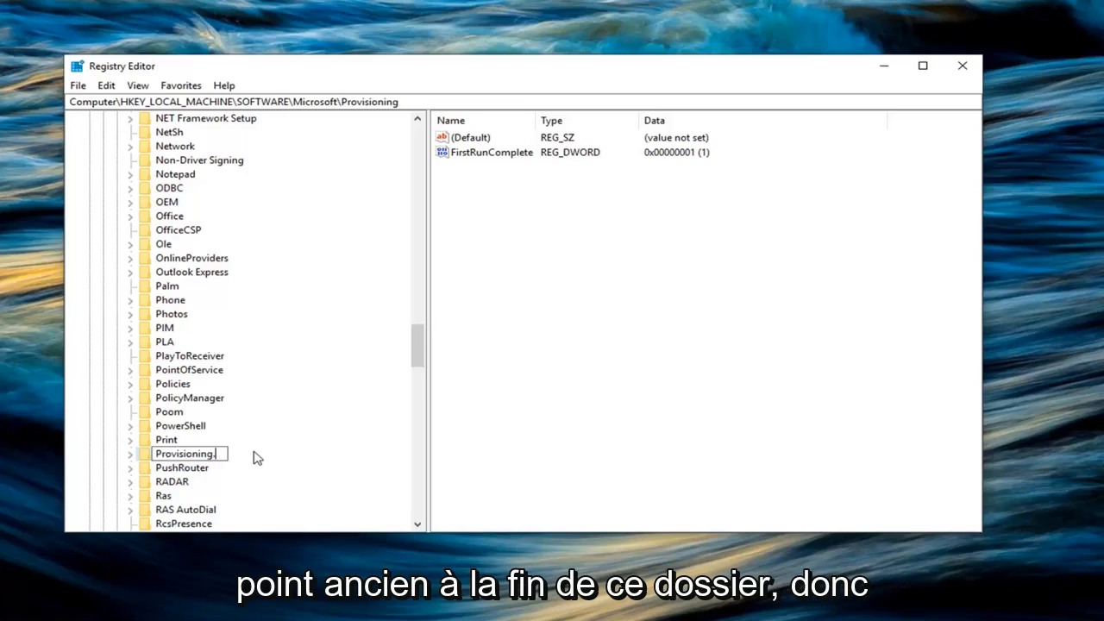
type("P")
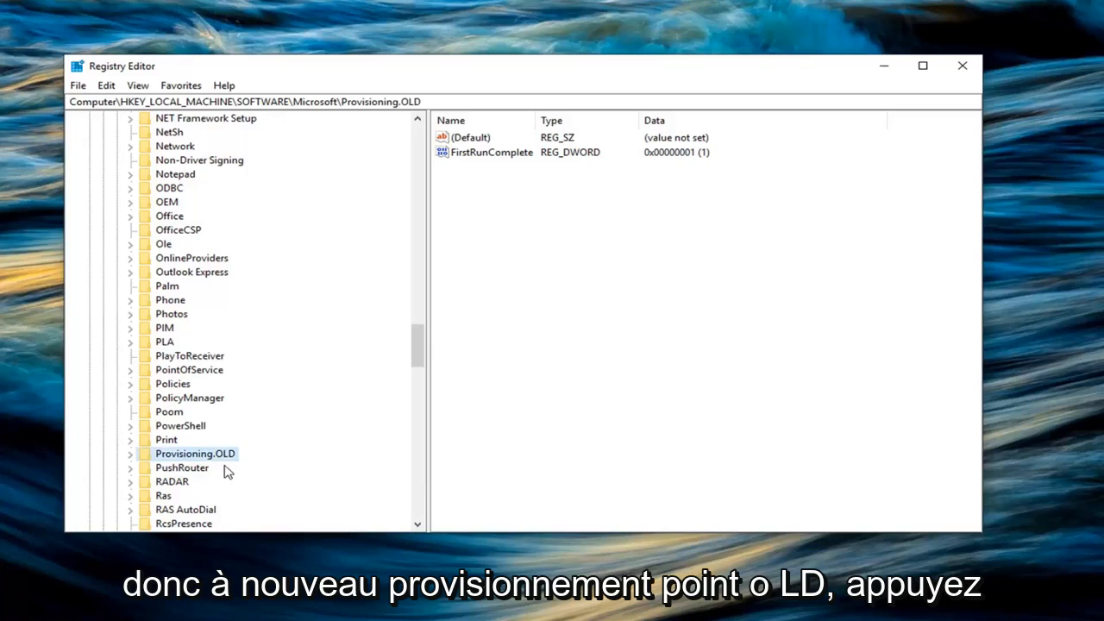
mouse_move(963, 66)
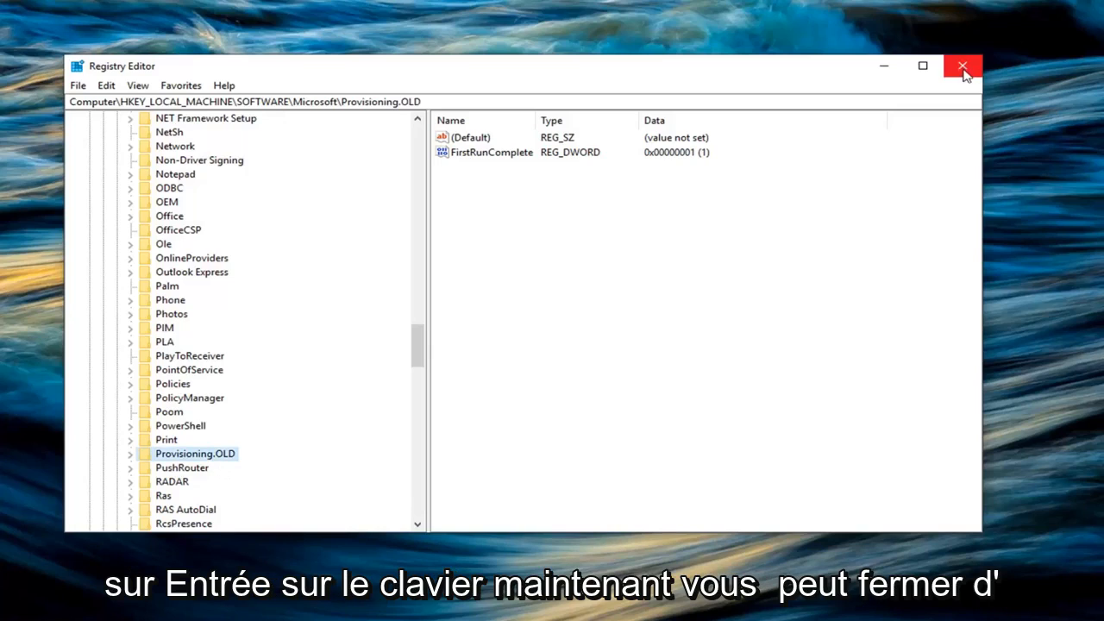
mouse_move(963, 65)
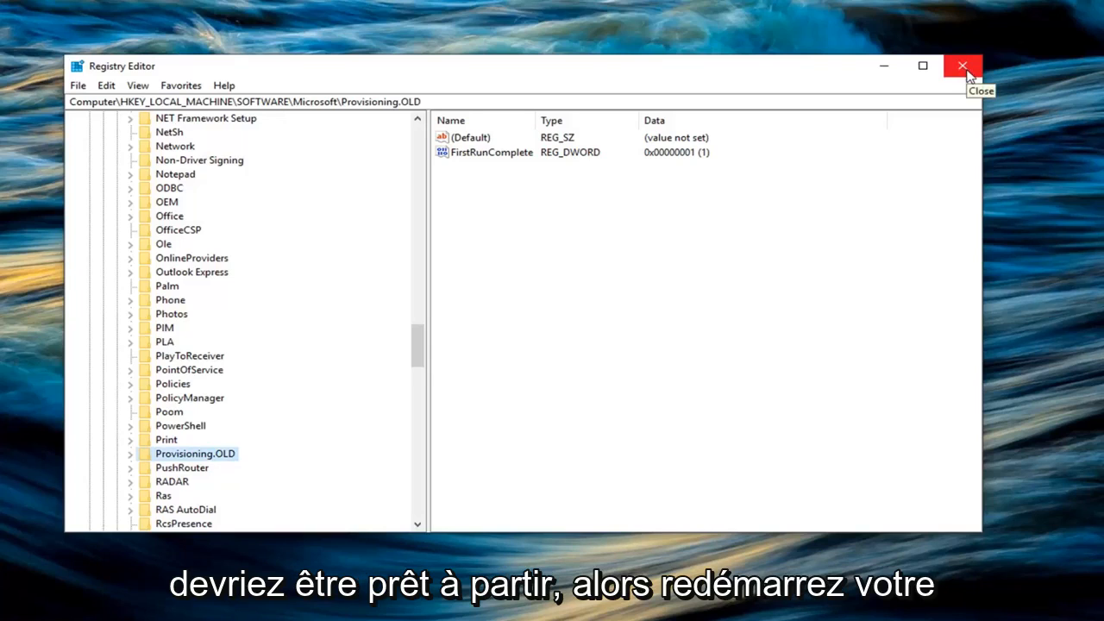
Close the Registry Editor window, returning to the desktop.
scroll("down", 3)
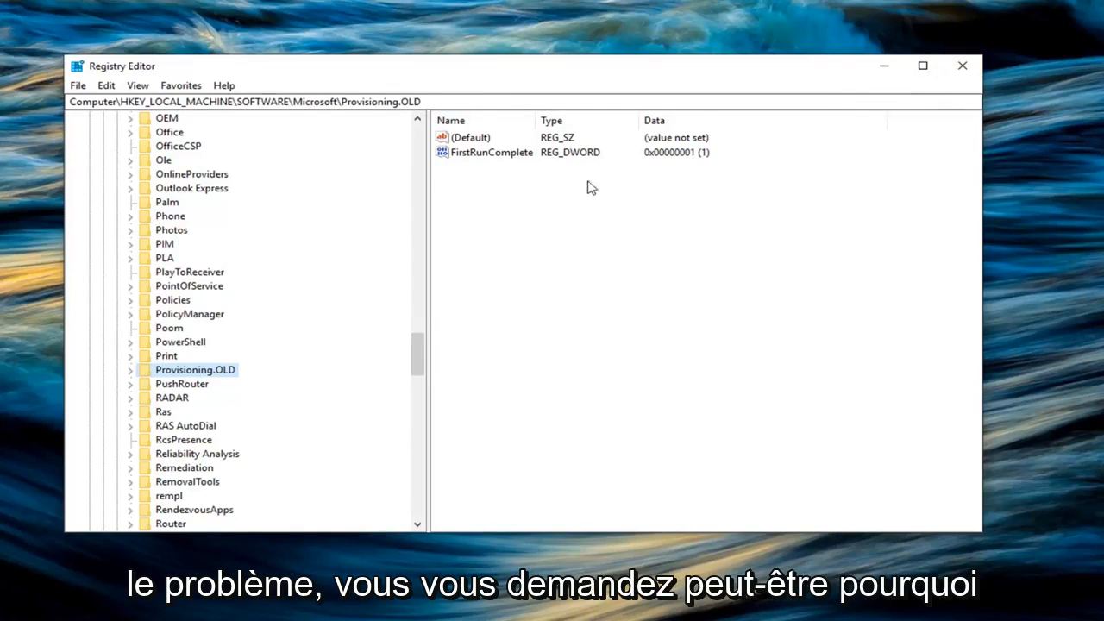
left_click(963, 65)
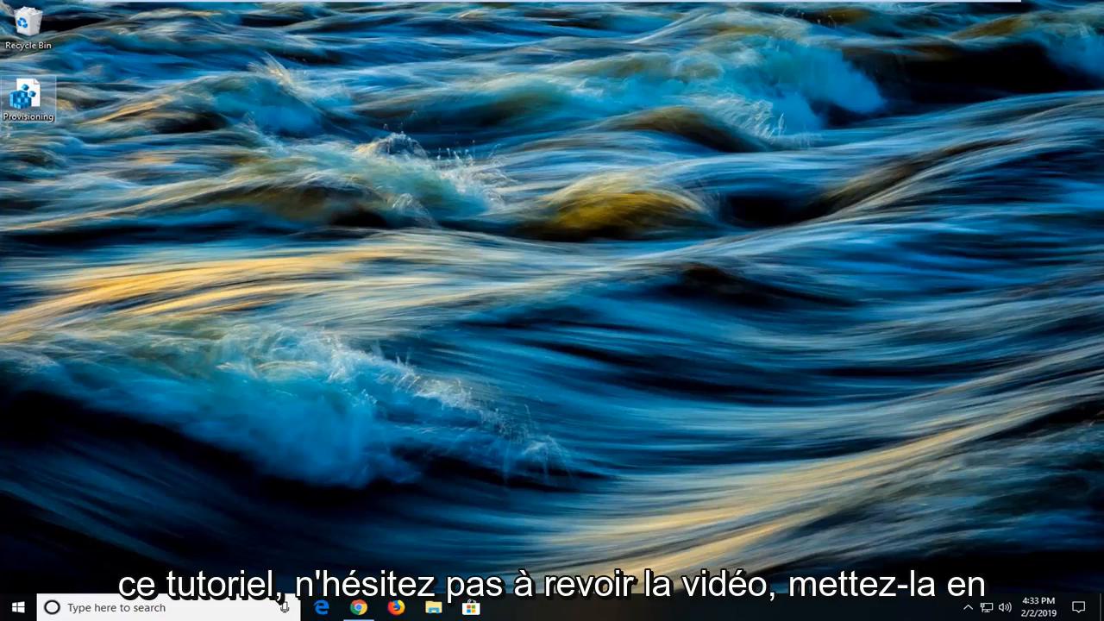
mouse_move(366, 383)
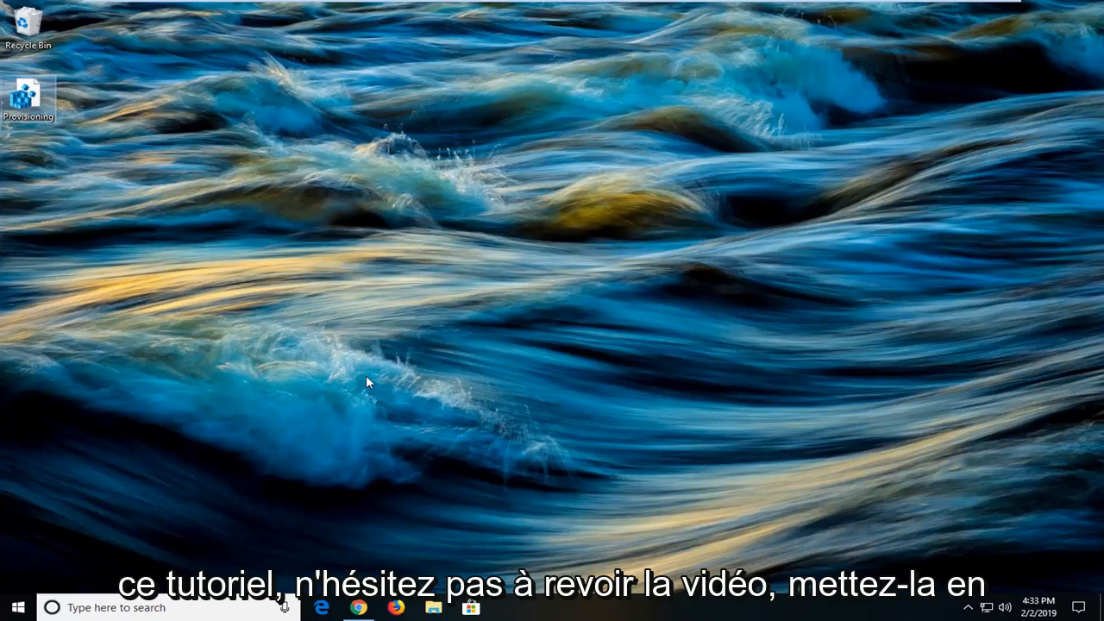